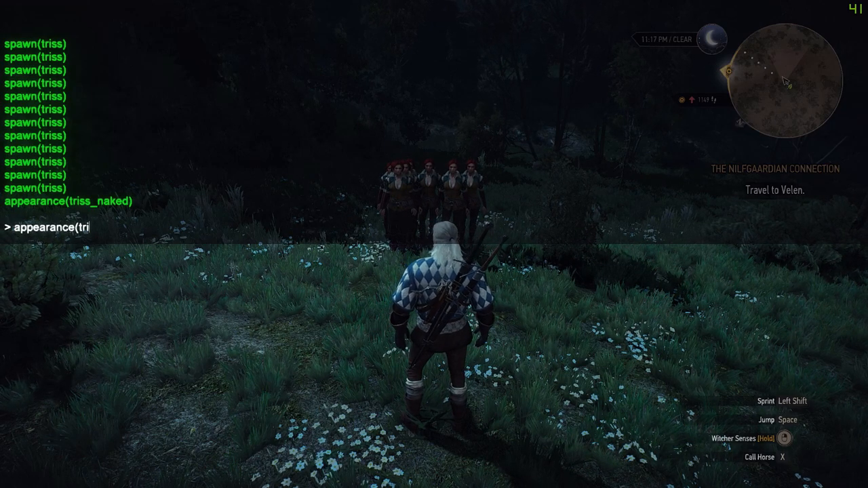
# Step: Leave Witcher 3 gameplay and show the Google 'sweetfx' results with the SweetFX Settings Database
pyautogui.write('ss_')
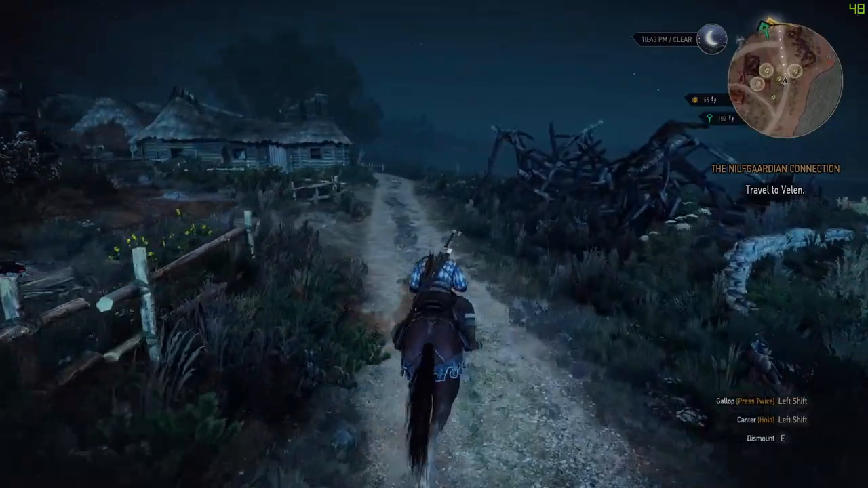
pyautogui.press('w')
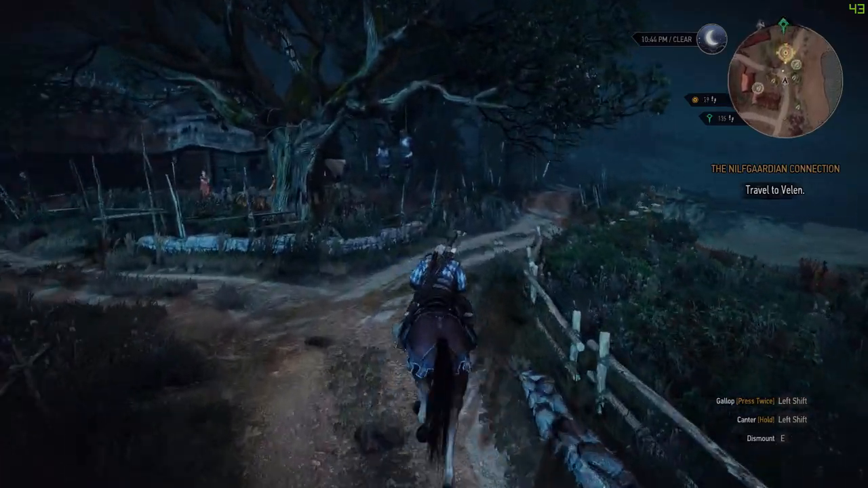
pyautogui.press('W')
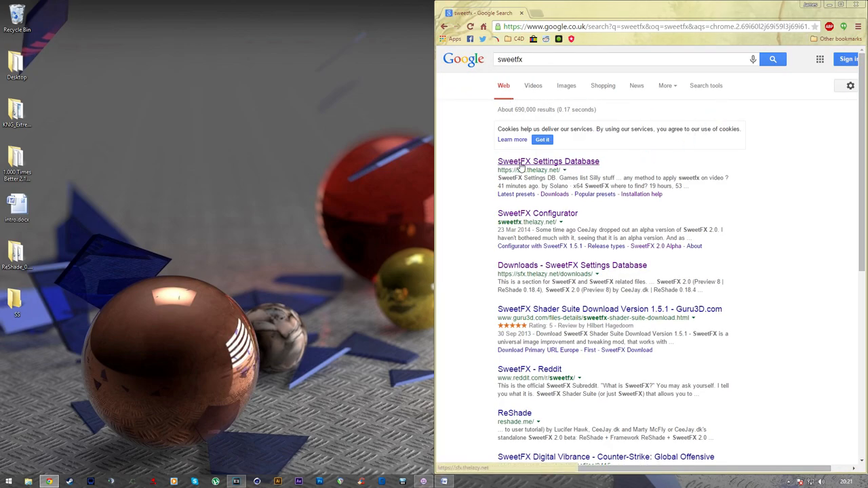
# Step: Download the SweetFX 2.0 (Preview 8) / ReShade 0.18.4 package from SweetFX Settings DB
pyautogui.click(548, 161)
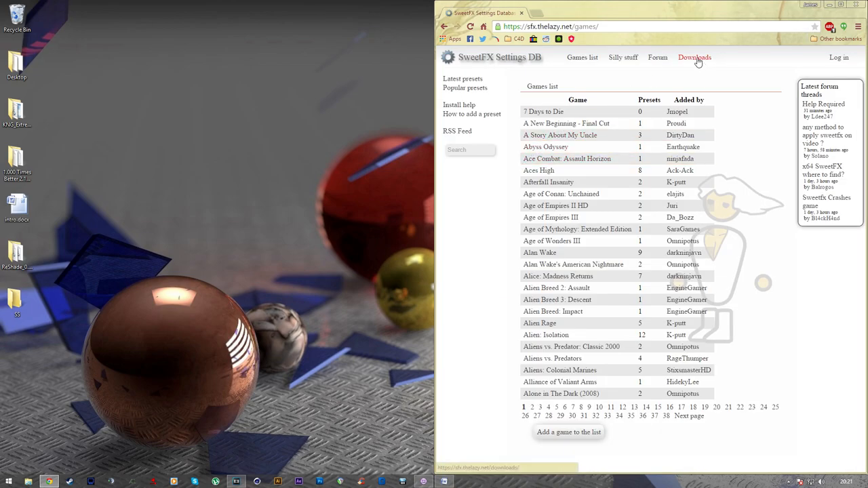
pyautogui.click(694, 57)
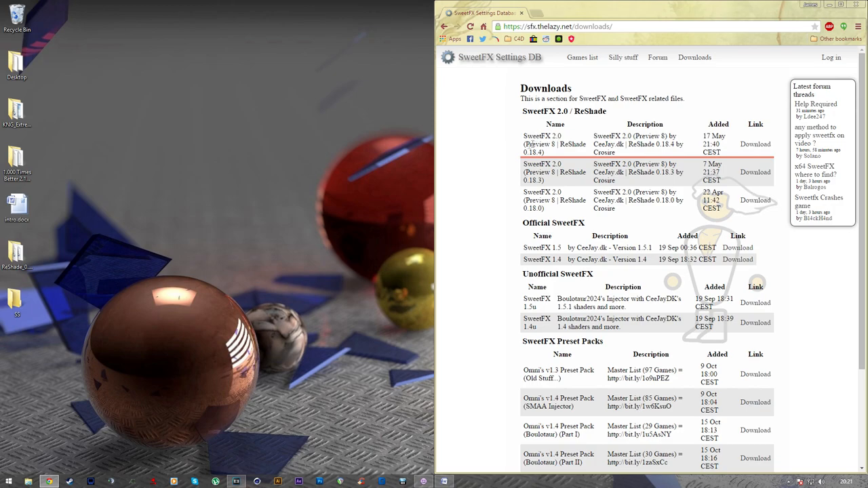
pyautogui.click(754, 143)
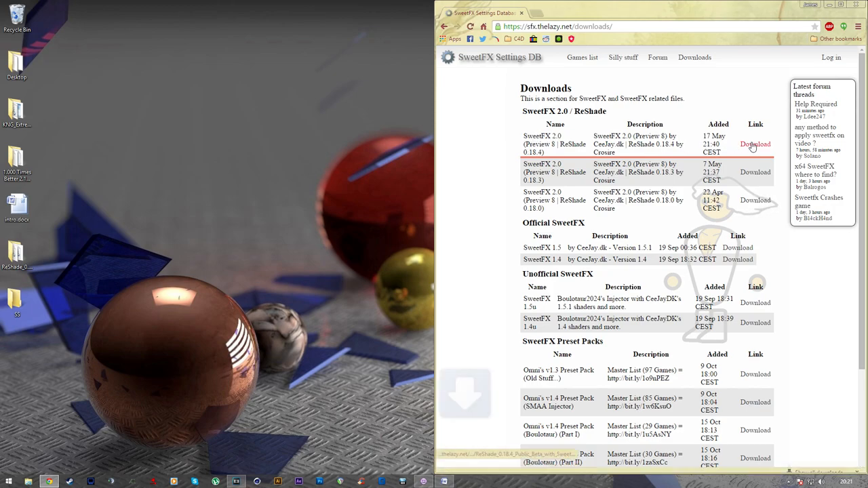
pyautogui.click(754, 144)
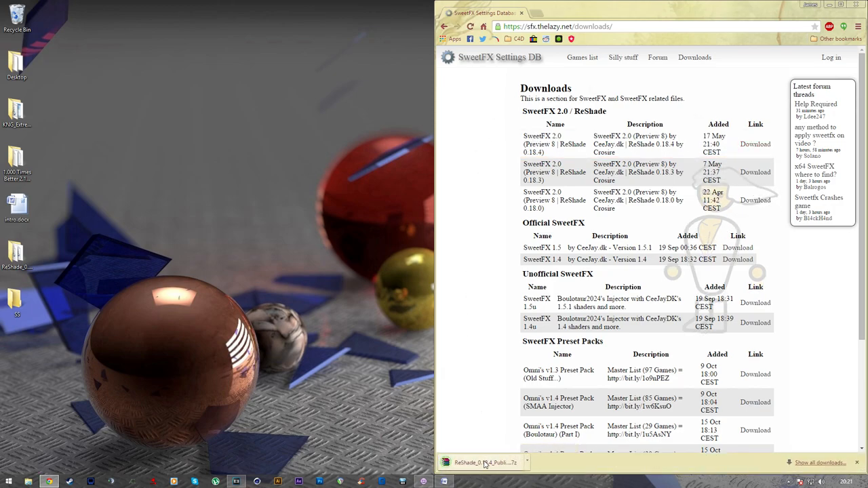
pyautogui.moveTo(337, 280)
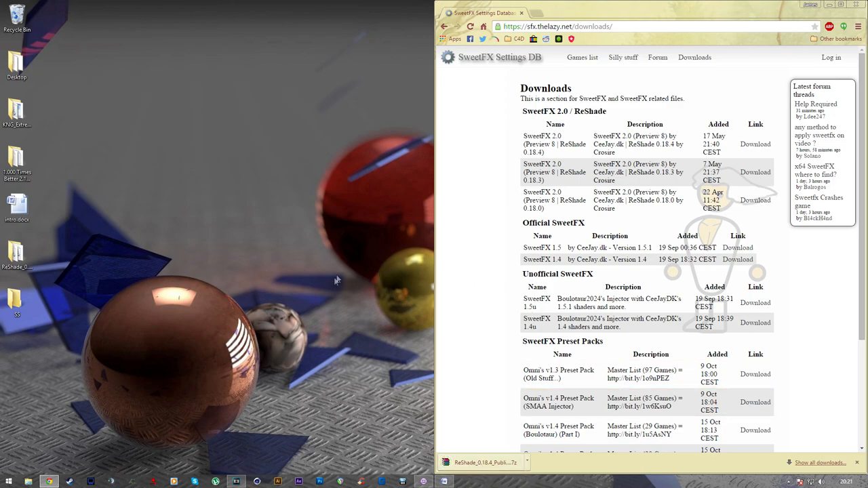
pyautogui.moveTo(229, 227)
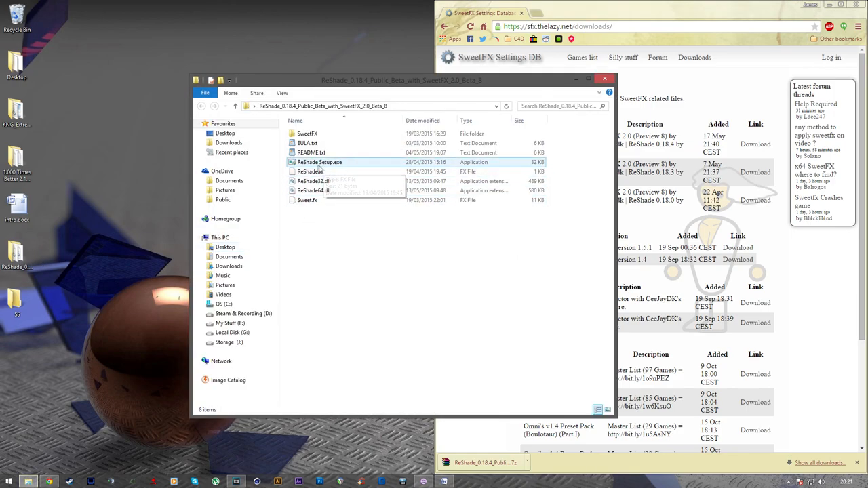
# Step: Run ReShade Setup and target witcher3.exe in GOG Games\The Witcher 3 Wild Hunt\bin\x64
pyautogui.click(319, 162)
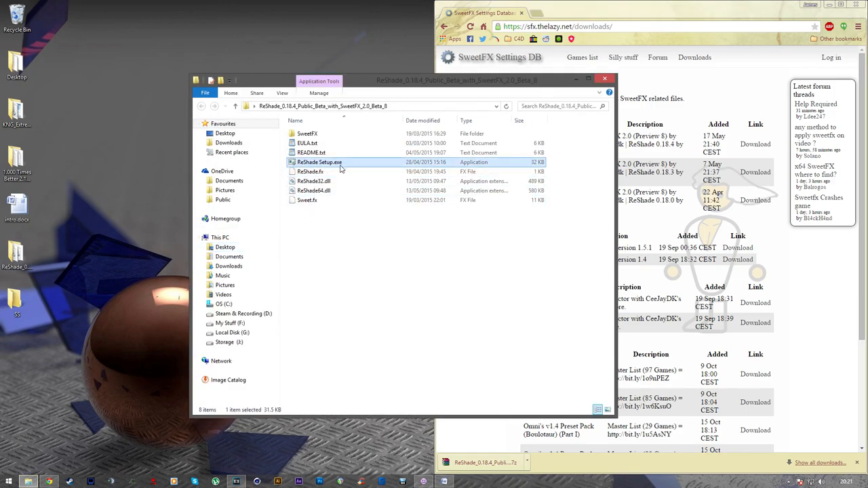
pyautogui.doubleClick(319, 162)
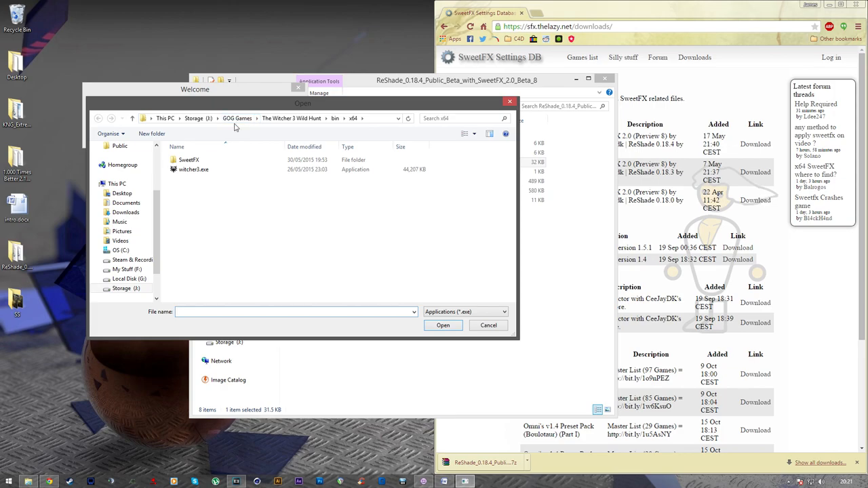
pyautogui.moveTo(459, 127)
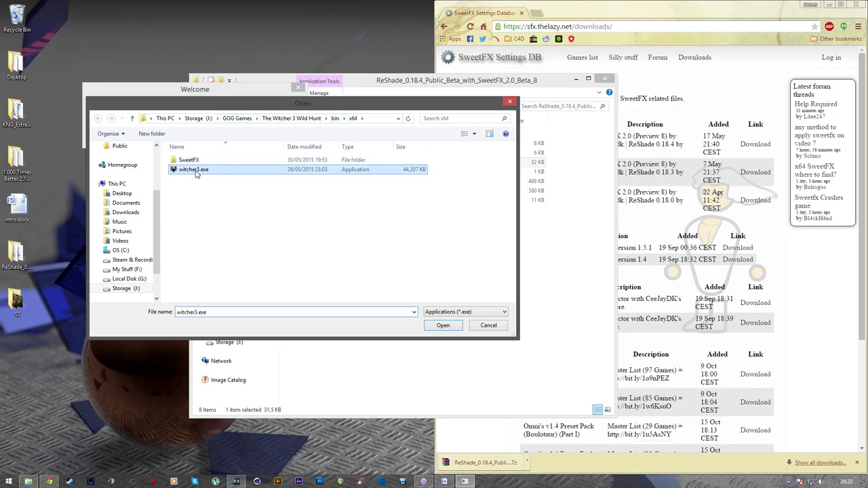
pyautogui.click(189, 160)
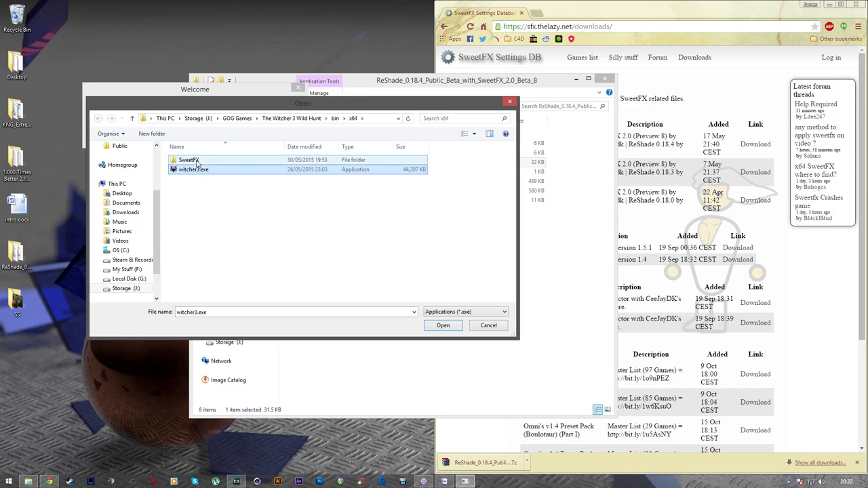
pyautogui.moveTo(189, 160)
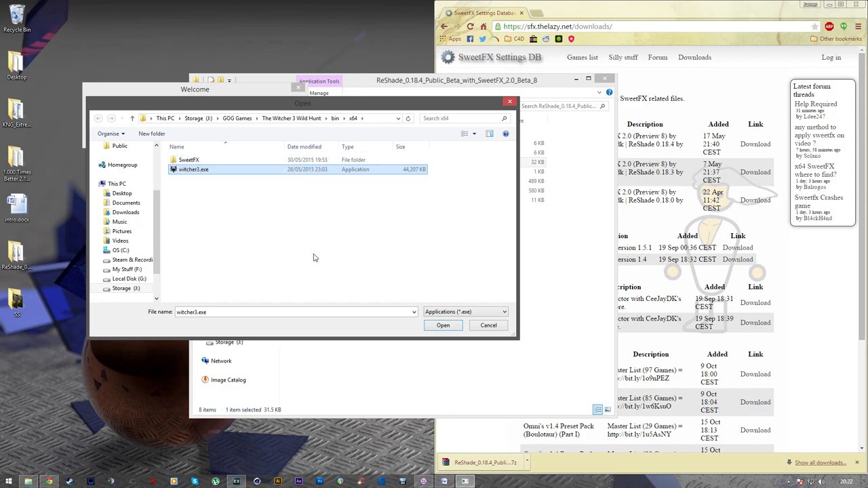
pyautogui.click(443, 326)
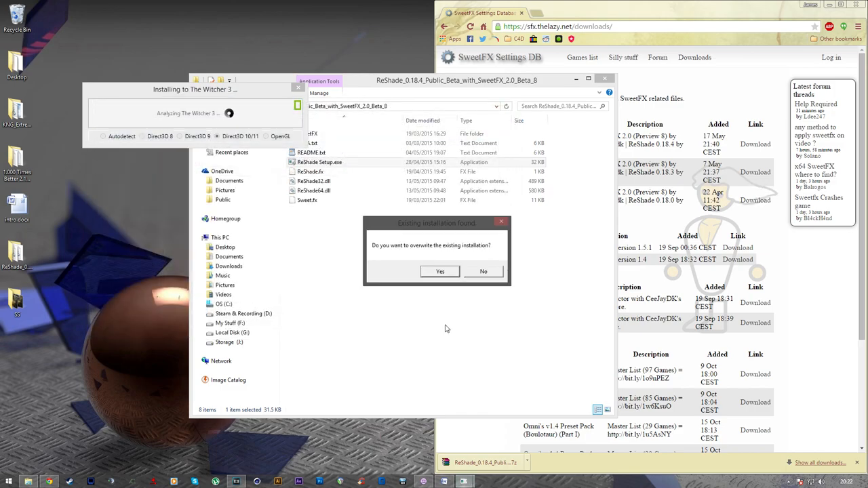
pyautogui.moveTo(424, 257)
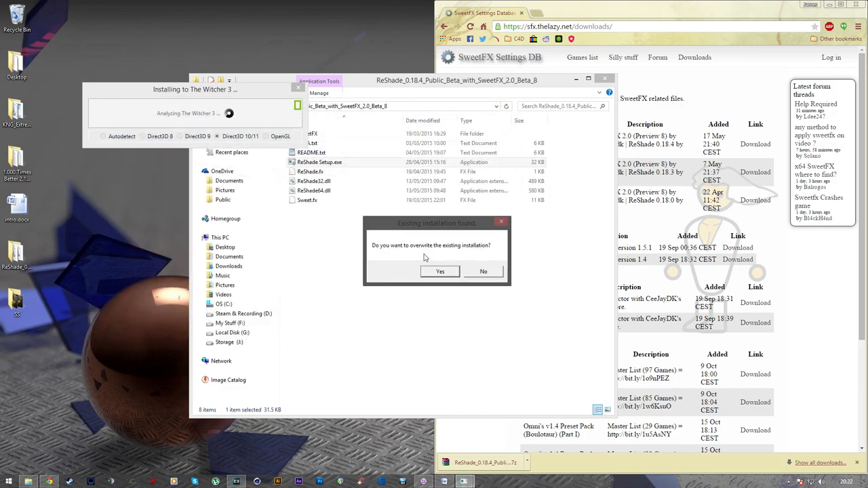
# Step: Confirm overwriting the existing ReShade installation for The Witcher 3
pyautogui.click(439, 271)
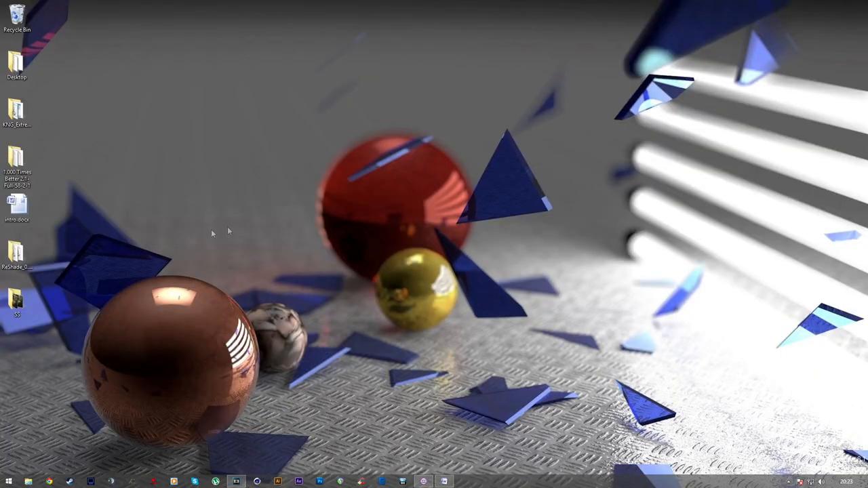
pyautogui.moveTo(257, 309)
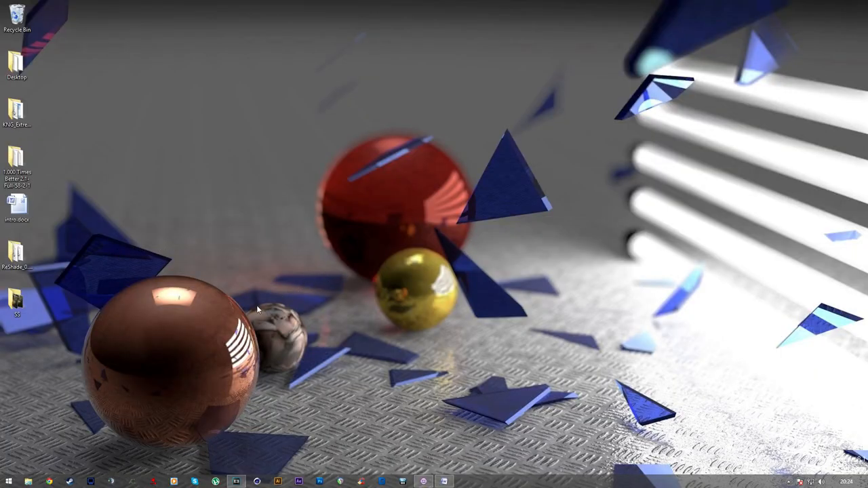
pyautogui.moveTo(249, 303)
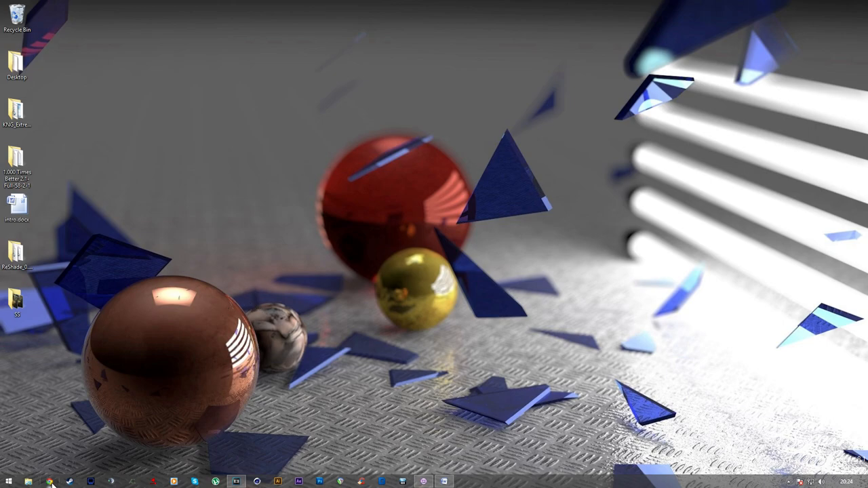
# Step: From Nexus Mods' Witcher 3 top files, open 1.000 Times Better 2.1's Files tab
pyautogui.click(51, 481)
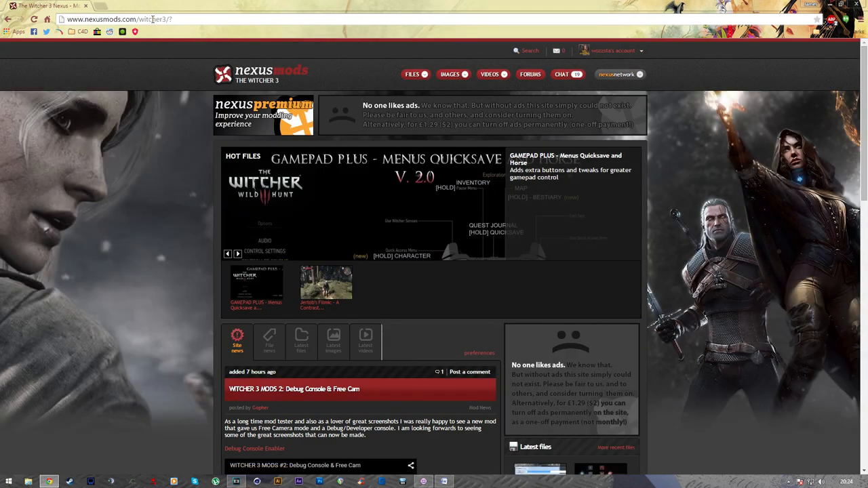
pyautogui.click(412, 74)
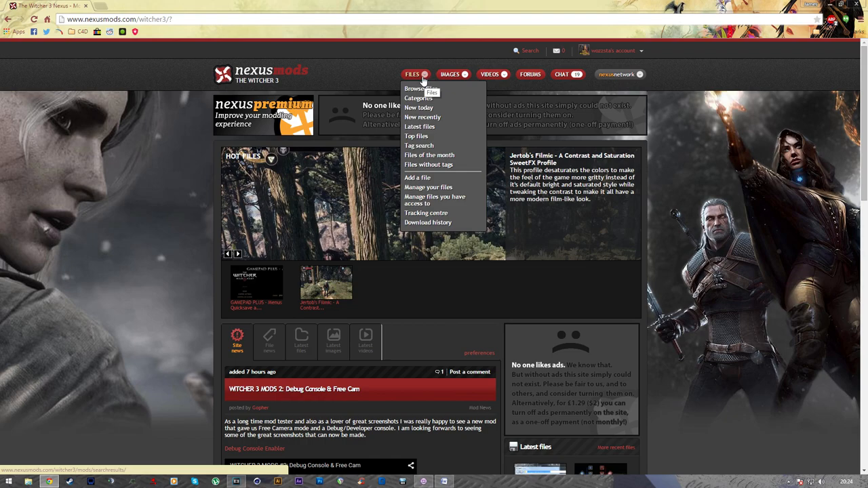
pyautogui.click(416, 136)
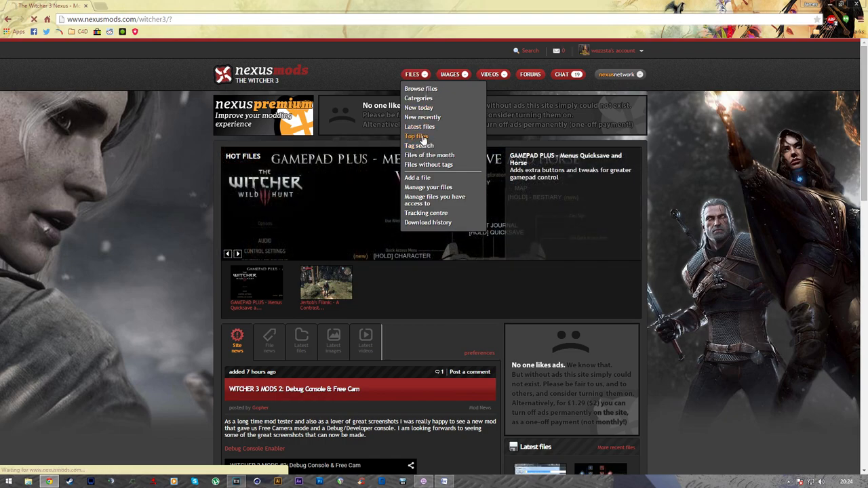
pyautogui.click(415, 136)
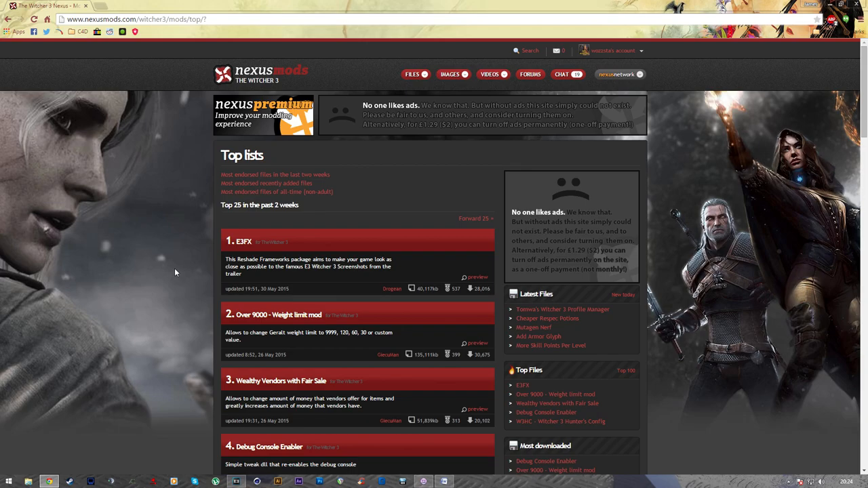
pyautogui.scroll(-3)
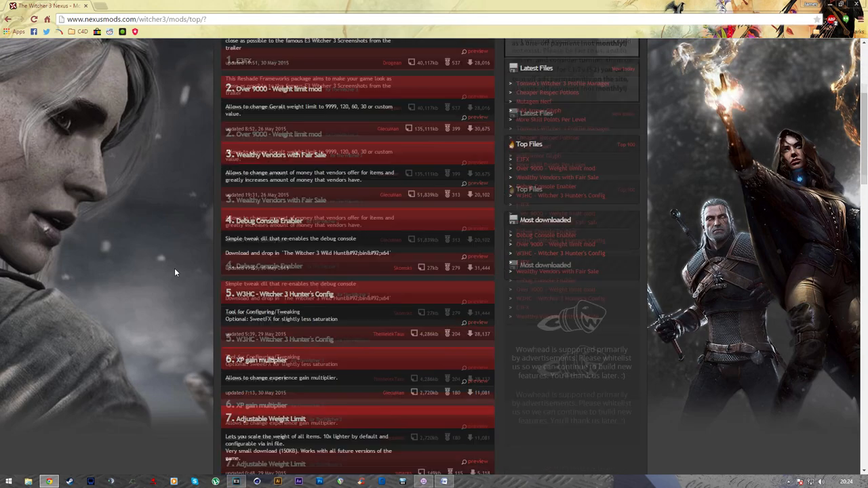
pyautogui.scroll(-3)
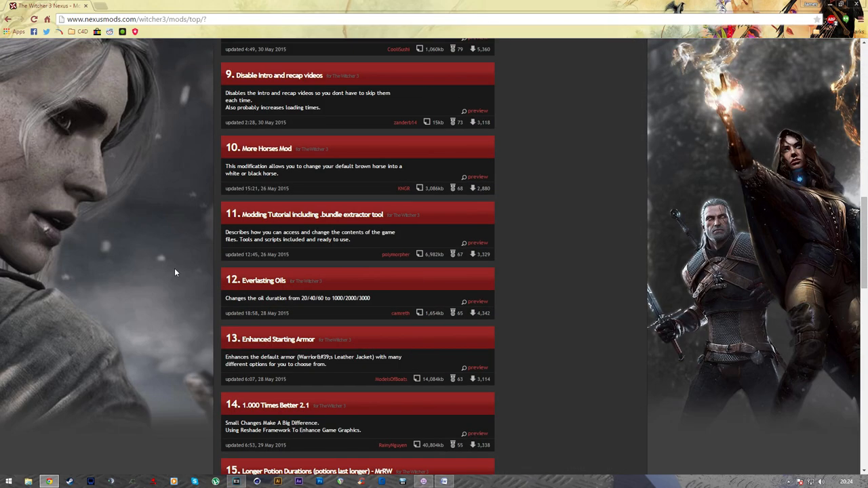
pyautogui.scroll(-3)
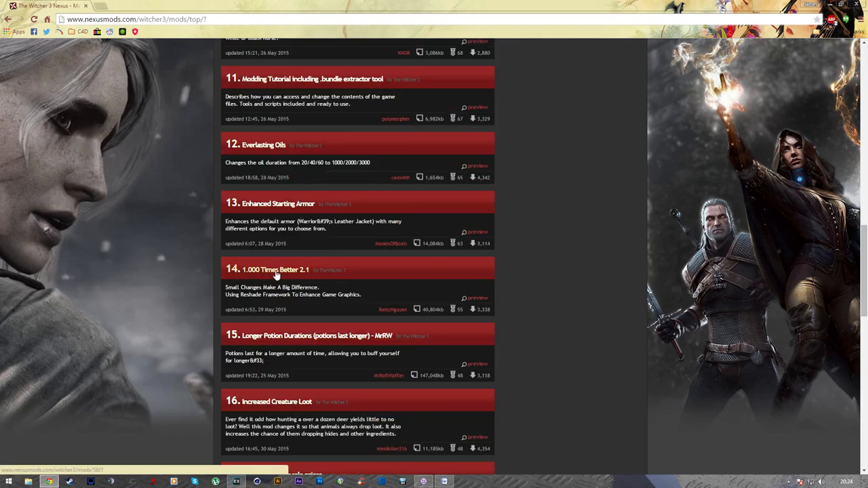
pyautogui.click(274, 270)
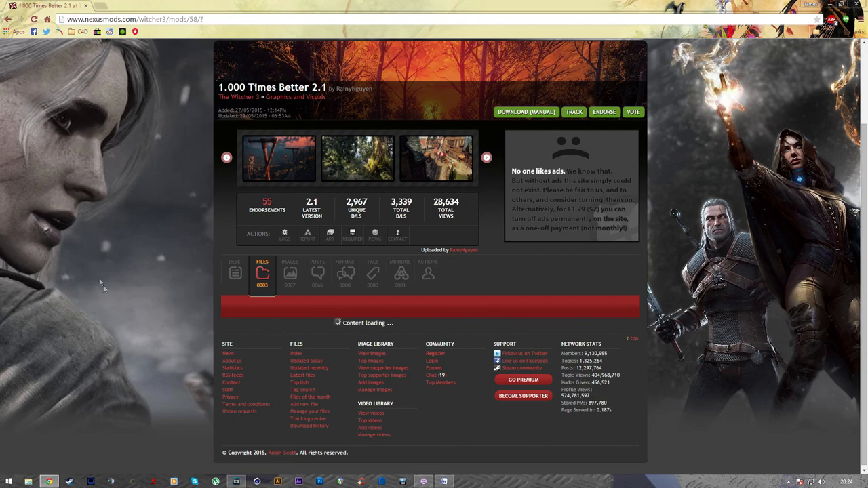
pyautogui.click(262, 274)
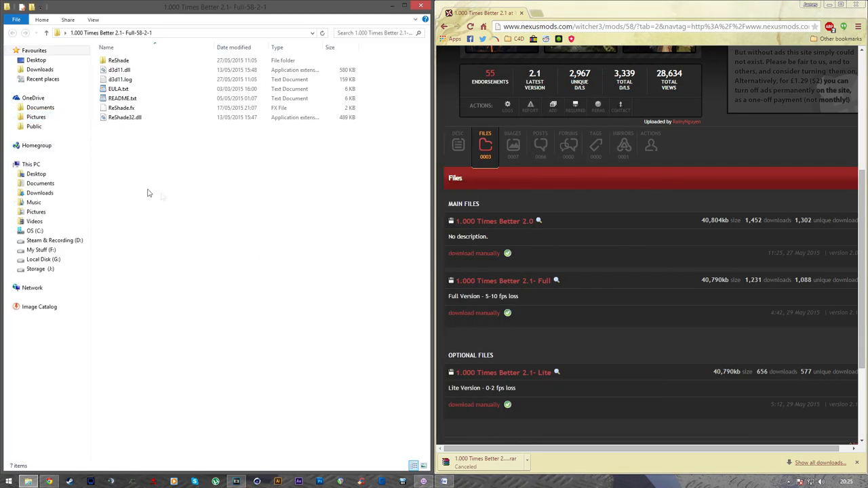
# Step: Select all extracted mod files and open Storage > GOG Games > The Witcher 3 Wild Hunt > bin > x64
pyautogui.press('ctrl+a')
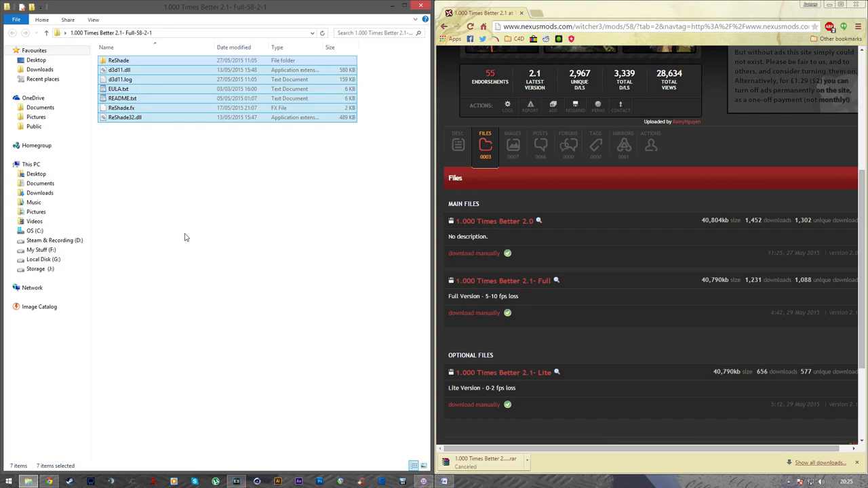
pyautogui.click(39, 269)
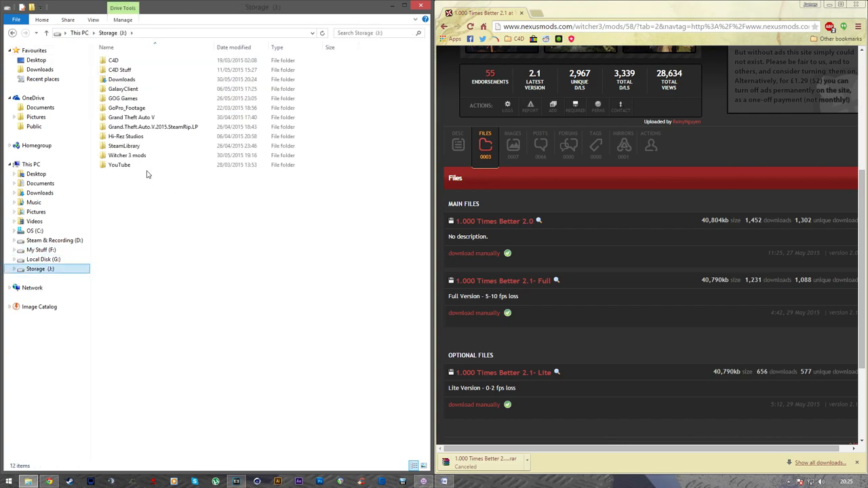
pyautogui.click(123, 99)
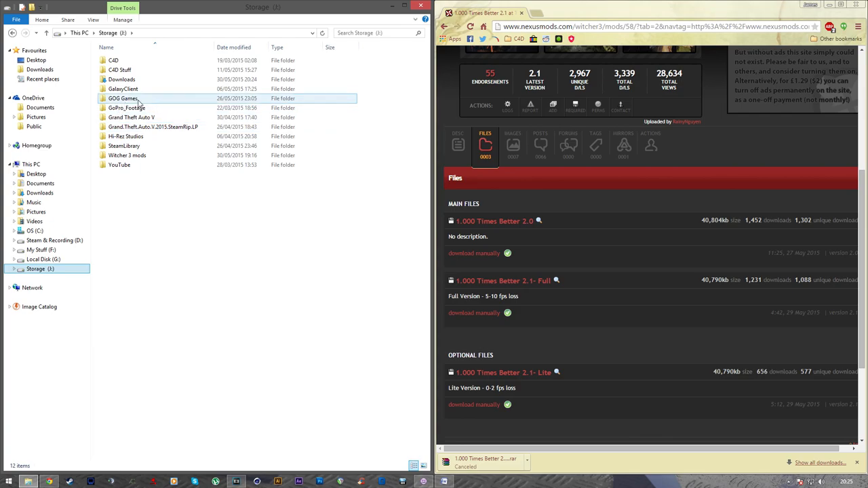
pyautogui.doubleClick(123, 98)
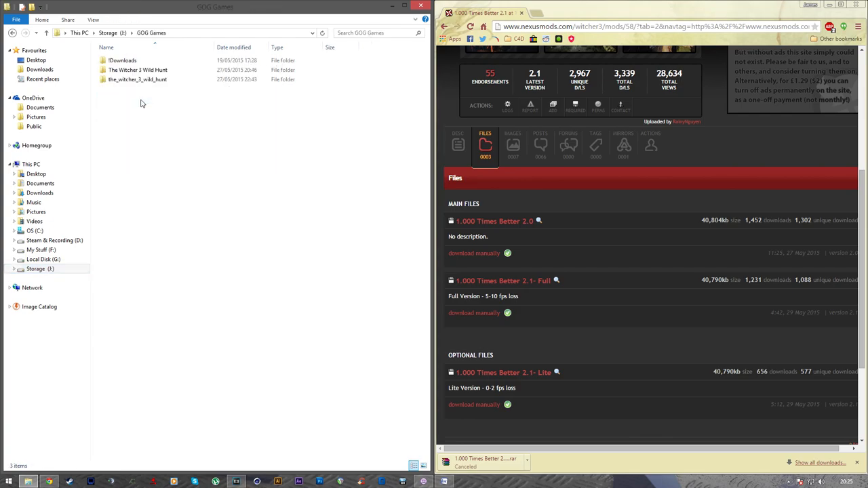
pyautogui.doubleClick(138, 69)
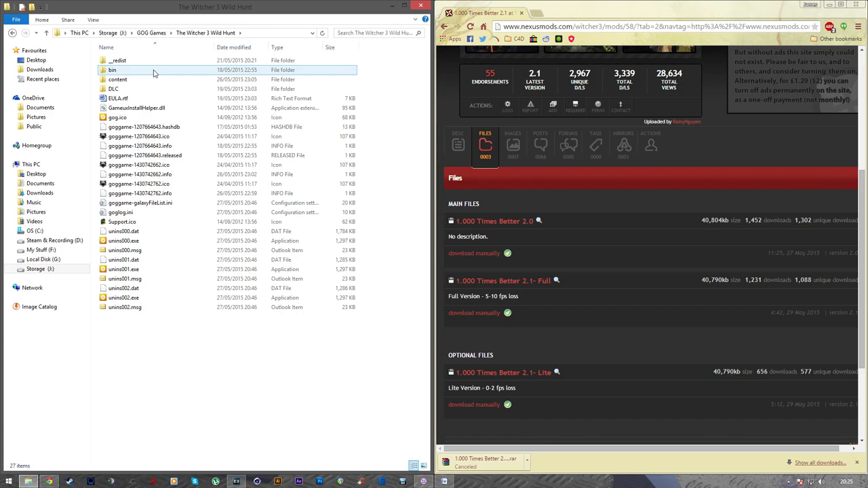
pyautogui.doubleClick(112, 69)
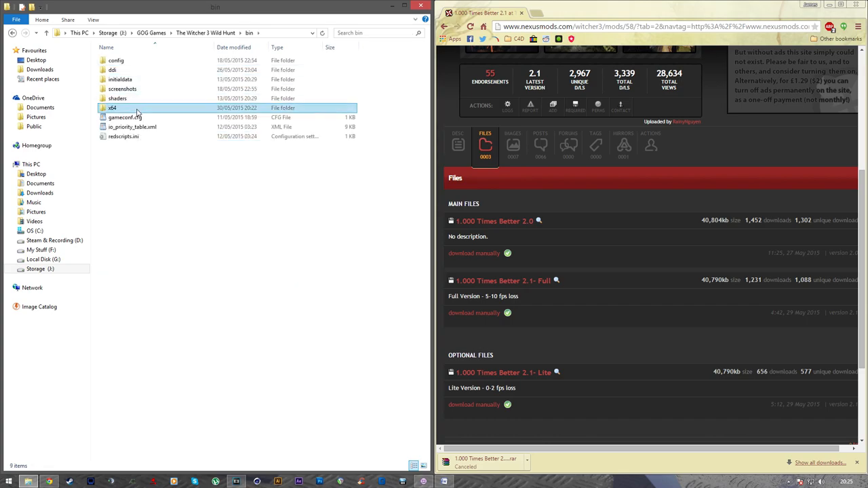
pyautogui.doubleClick(112, 107)
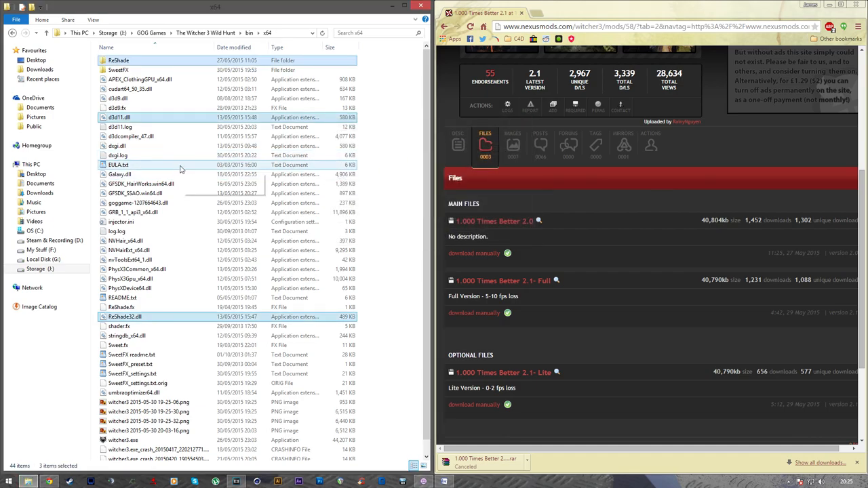
pyautogui.click(117, 108)
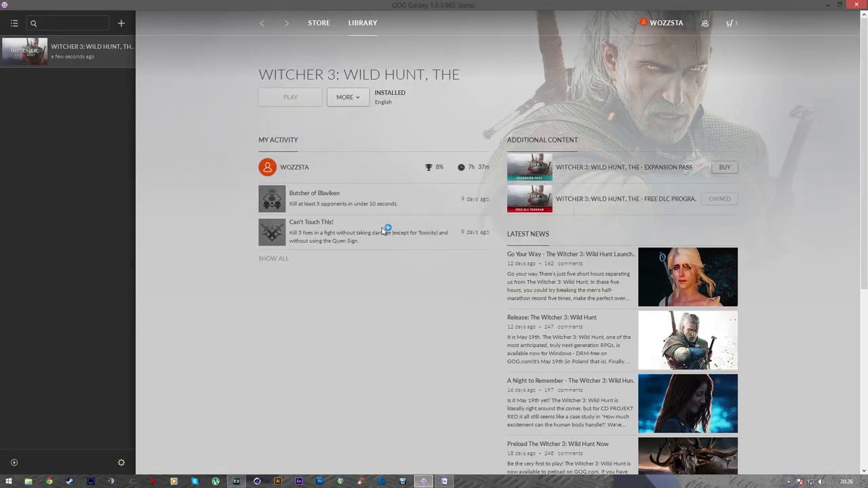
# Step: Launch The Witcher 3: Wild Hunt from the GOG Galaxy library
pyautogui.click(290, 97)
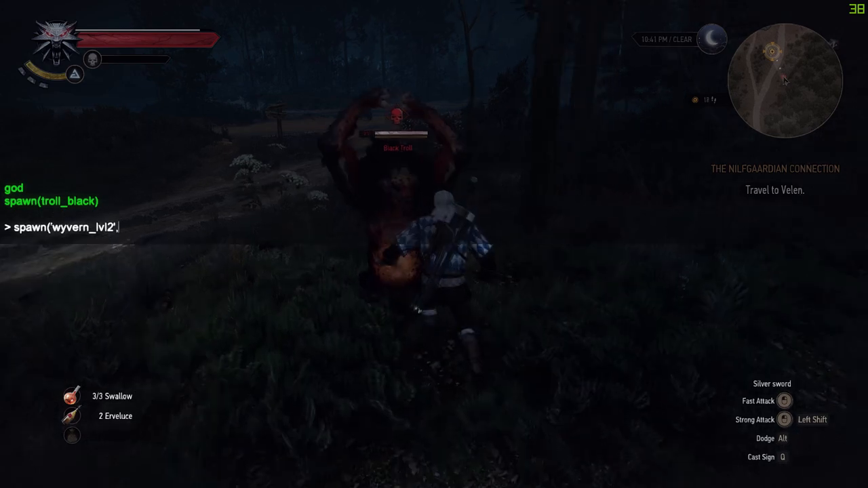
# Step: Spawn wyverns with spawn('wyvern_lvl2',10) in the debug console, then enter 'goto'
pyautogui.write(',10)')
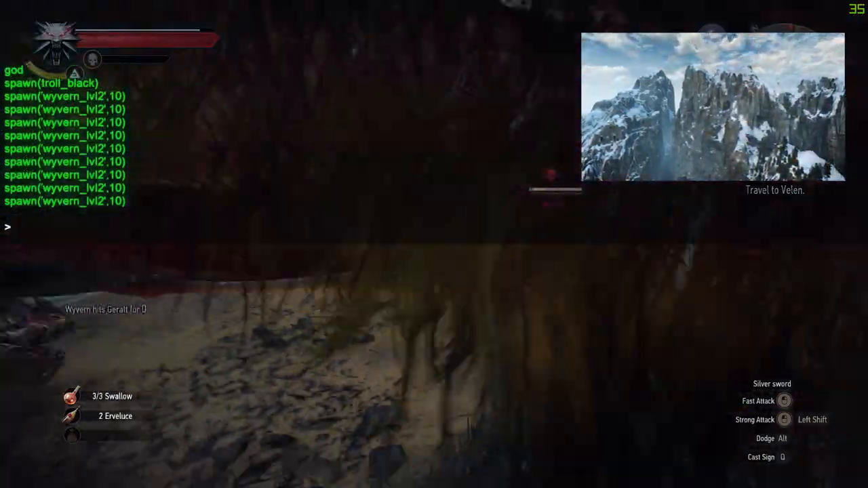
pyautogui.write('goto')
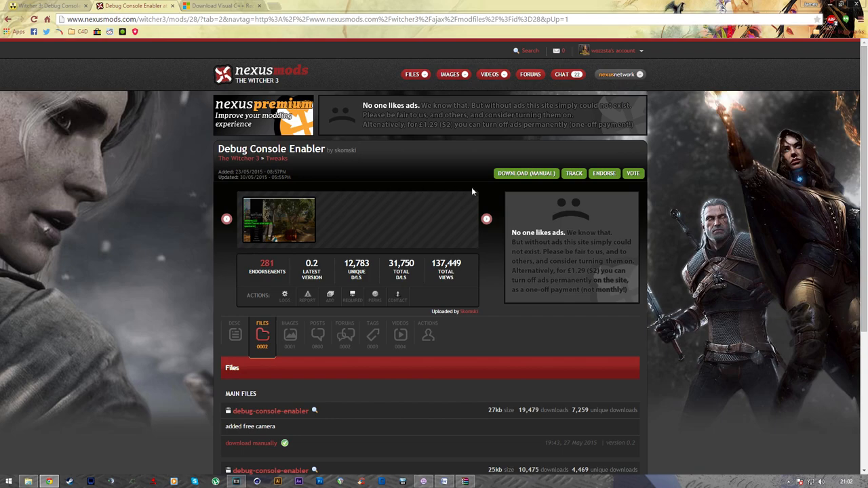
pyautogui.moveTo(517, 192)
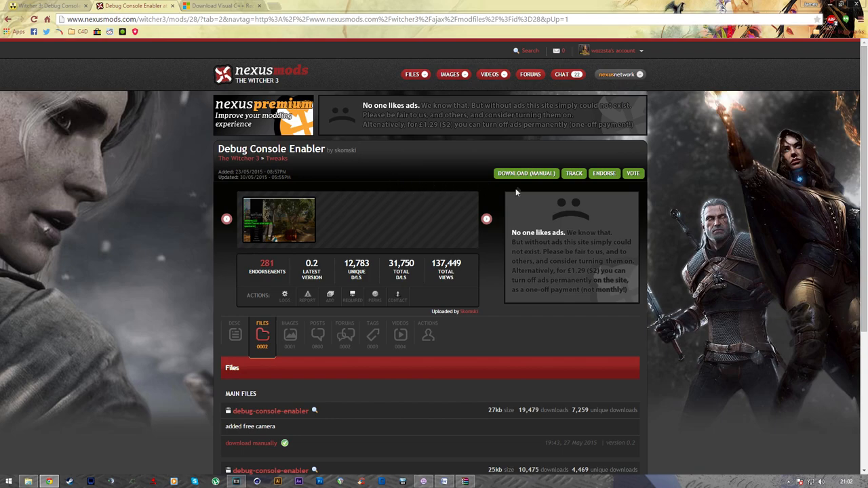
# Step: Scroll down the Debug Console Enabler files list on Nexus Mods
pyautogui.scroll(-3)
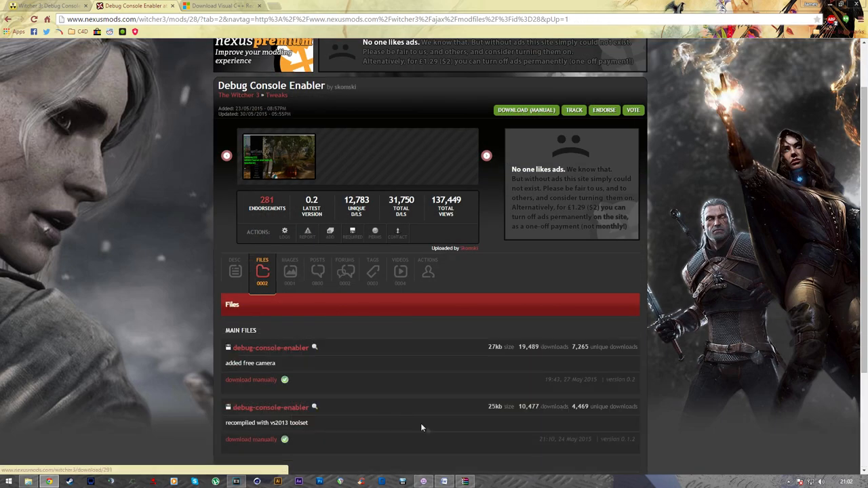
pyautogui.scroll(-3)
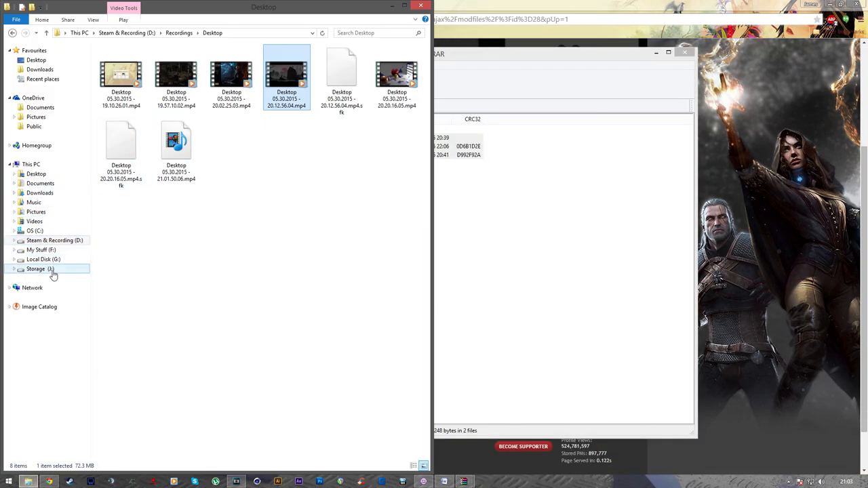
# Step: Navigate to Storage > GOG Games > The Witcher 3 Wild Hunt > bin > x64 to receive the mod files
pyautogui.click(39, 268)
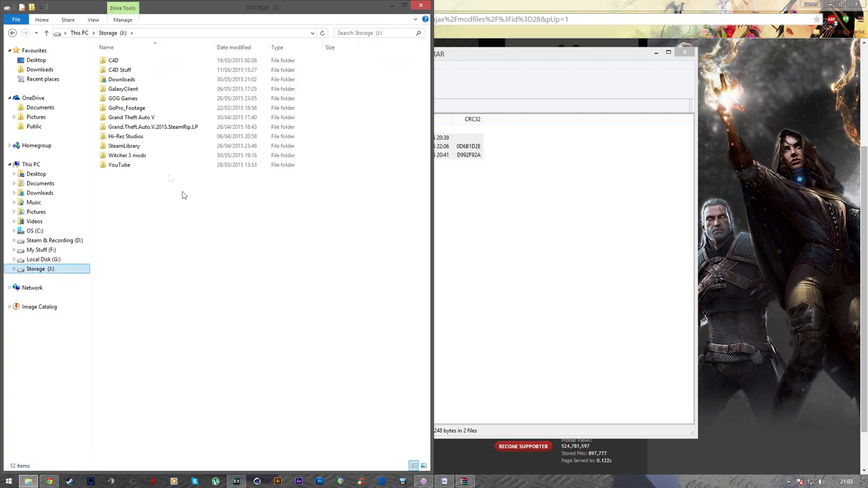
pyautogui.doubleClick(123, 99)
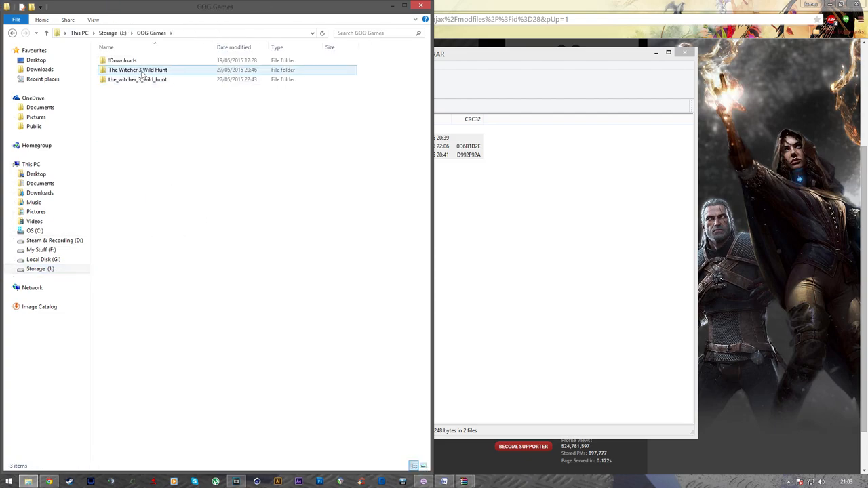
pyautogui.doubleClick(138, 69)
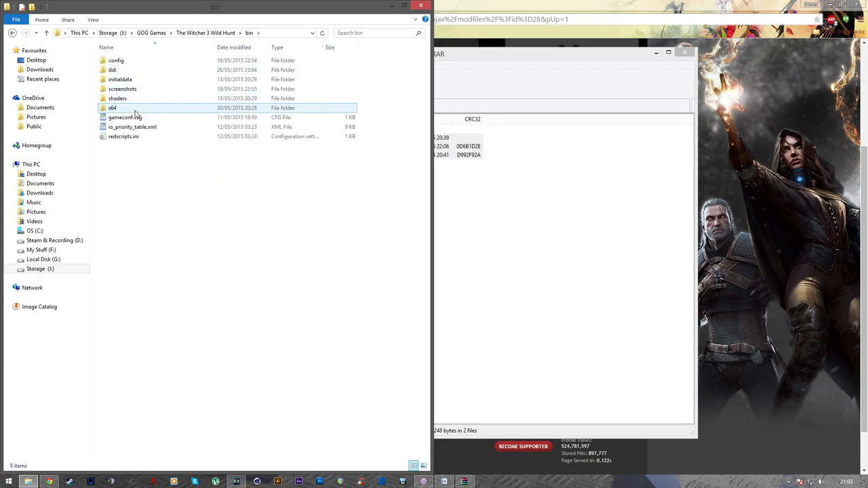
pyautogui.doubleClick(113, 107)
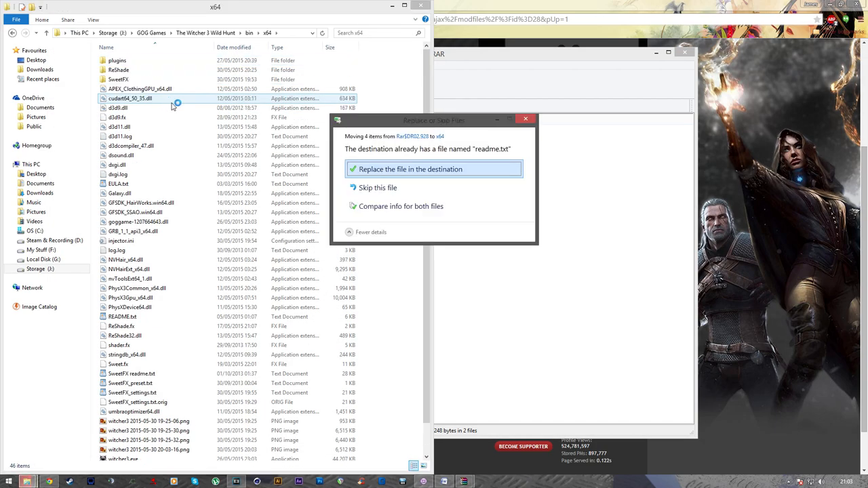
pyautogui.moveTo(378, 187)
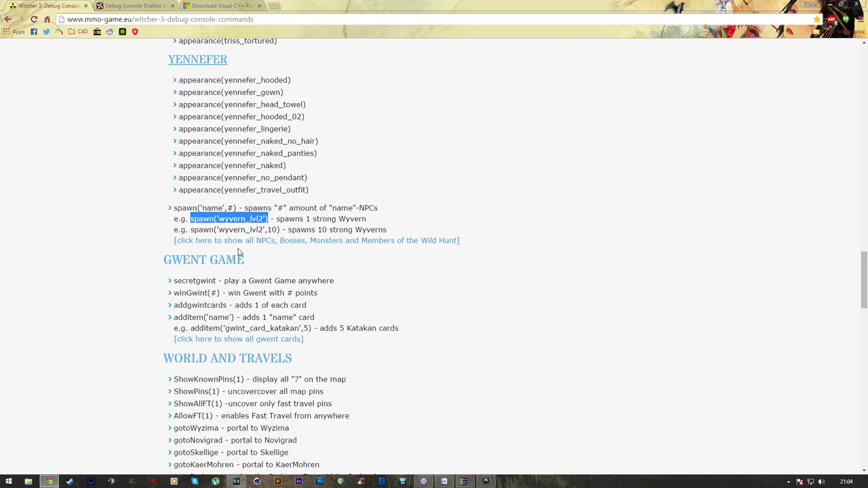
# Step: Expand the full NPCs, Bosses and Monsters spawn list and scroll down to Monsters
pyautogui.click(316, 240)
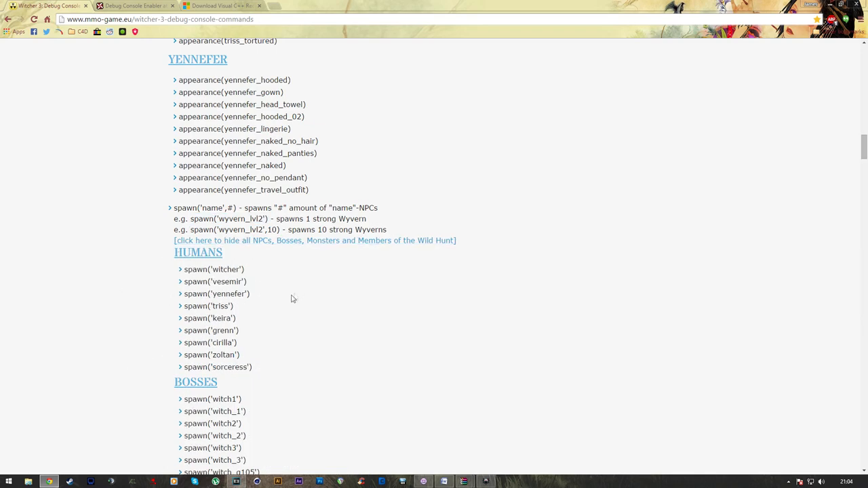
pyautogui.moveTo(118, 313)
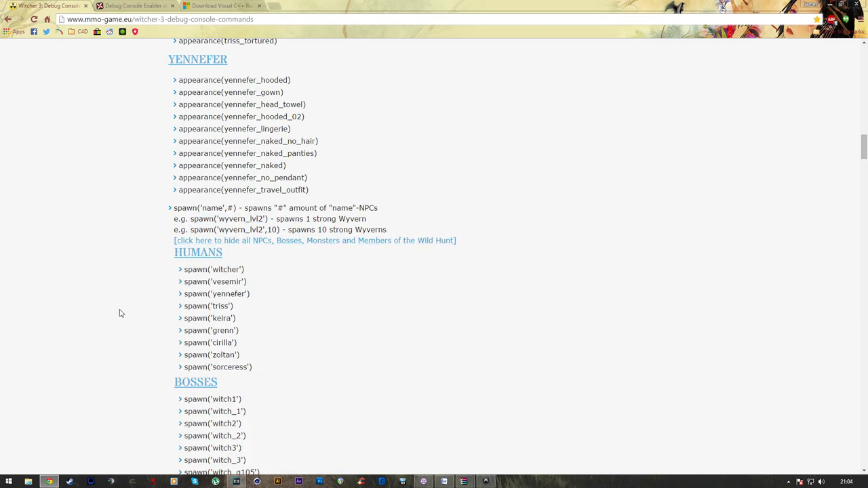
pyautogui.scroll(3)
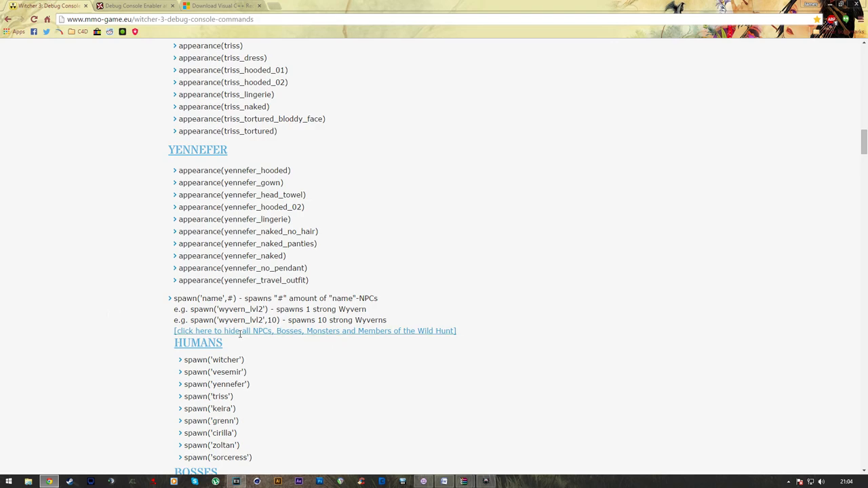
pyautogui.scroll(-3)
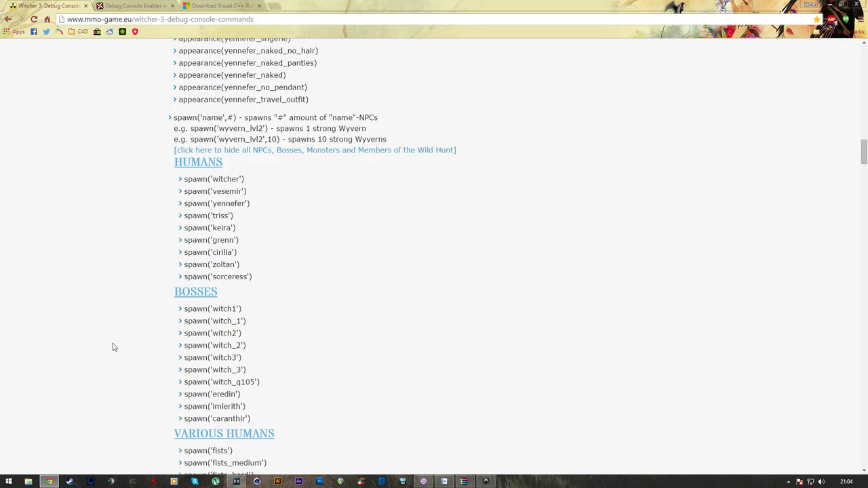
pyautogui.scroll(-3)
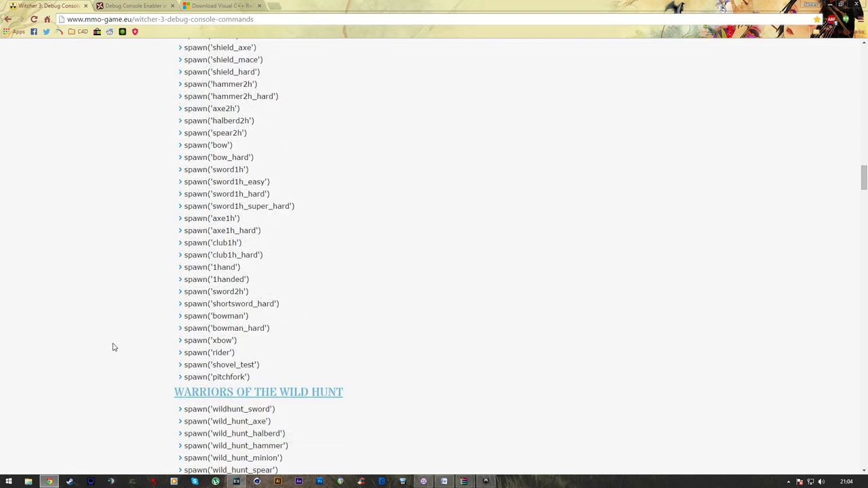
pyautogui.scroll(-3)
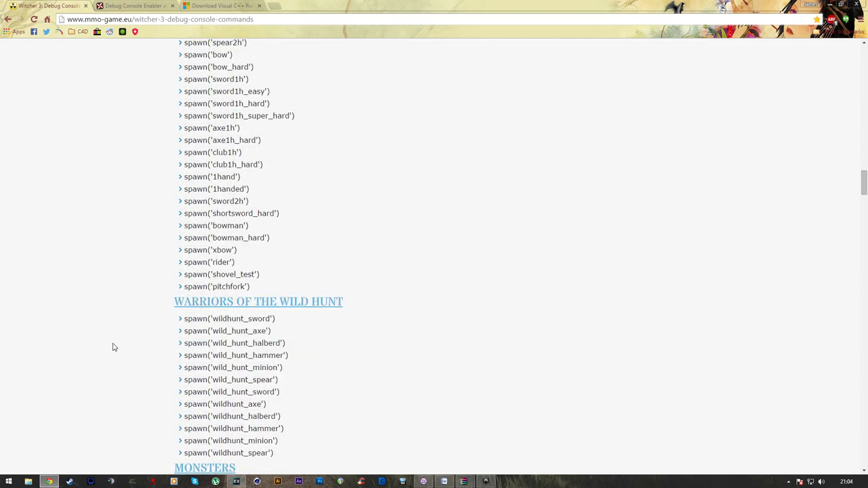
pyautogui.scroll(-3)
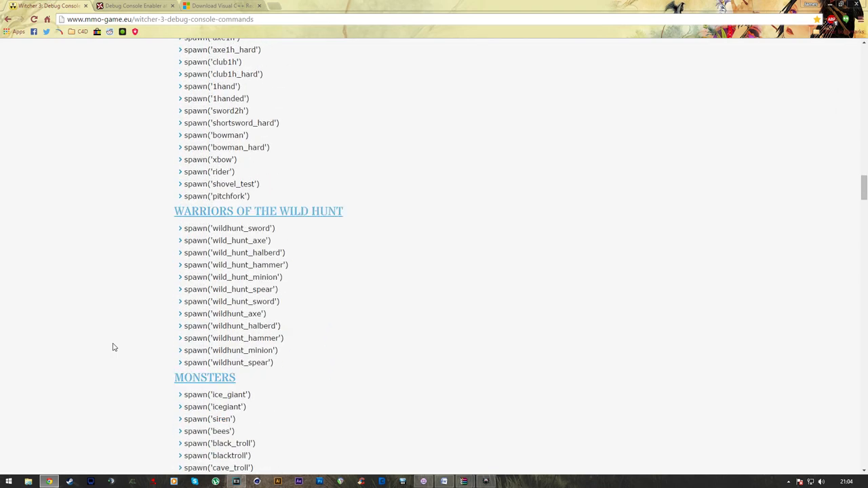
pyautogui.scroll(-3)
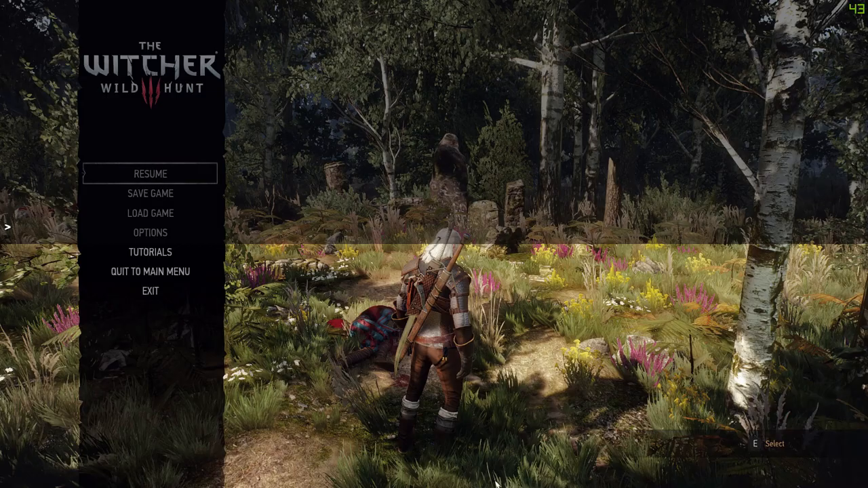
pyautogui.moveTo(88, 245)
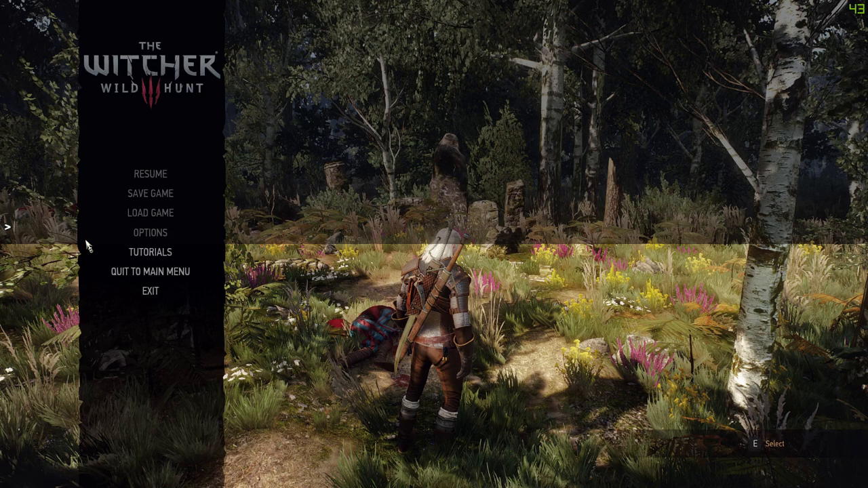
# Step: Enter the spawn(icegiant) console command to summon an ice giant beside Geralt
pyautogui.write('spawn')
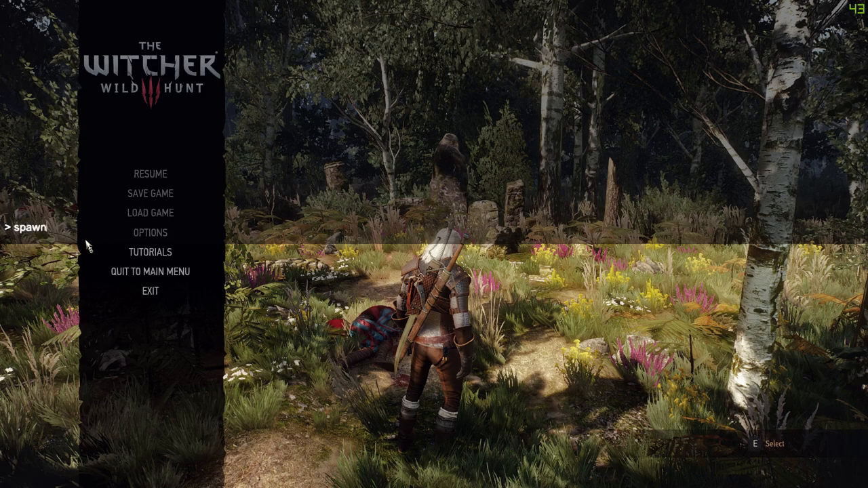
pyautogui.write("('")
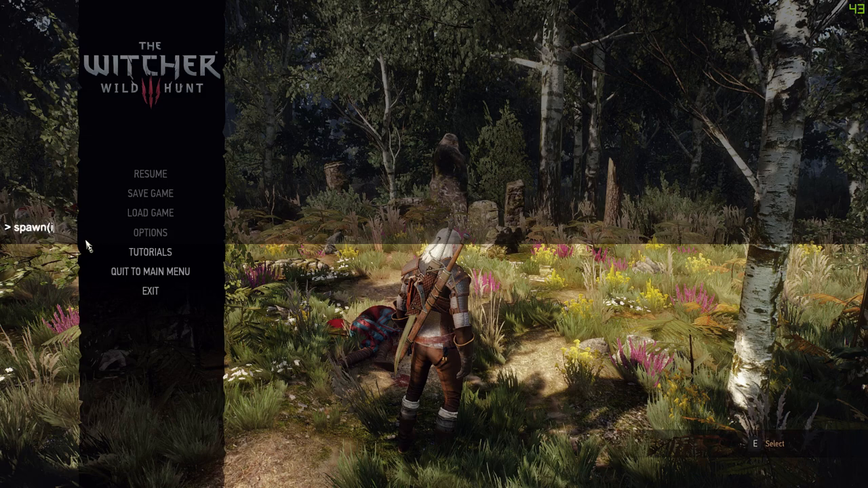
pyautogui.write('cegi')
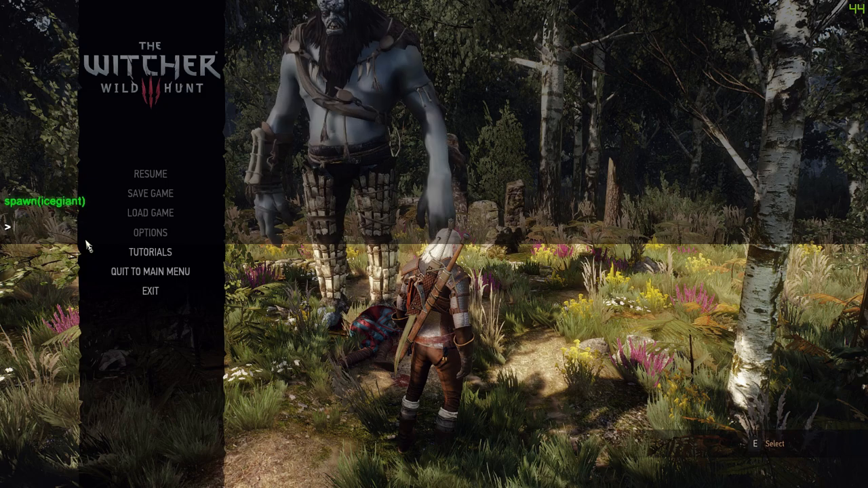
pyautogui.moveTo(151, 233)
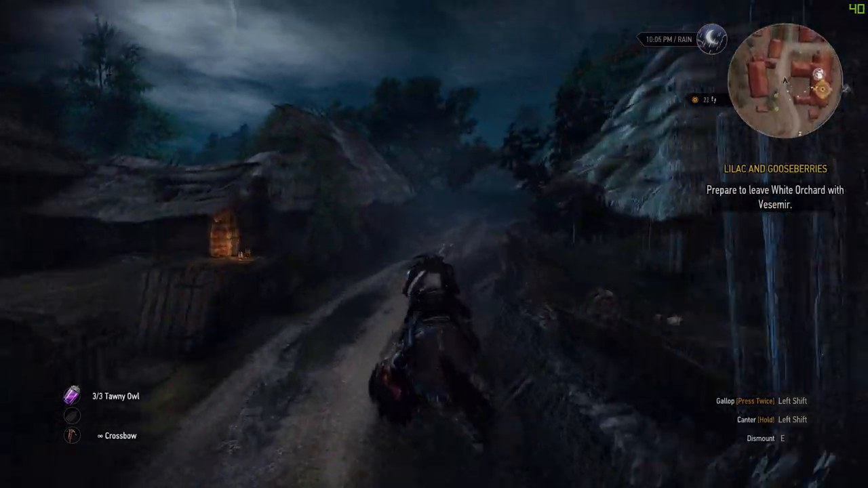
# Step: Gallop along the rainy village road, past the cow pen, to the lakeside pier
pyautogui.press('w')
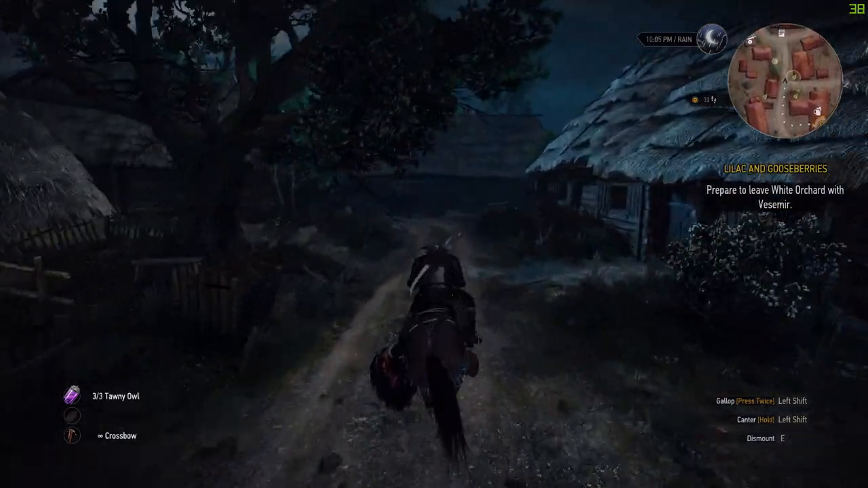
pyautogui.press('w')
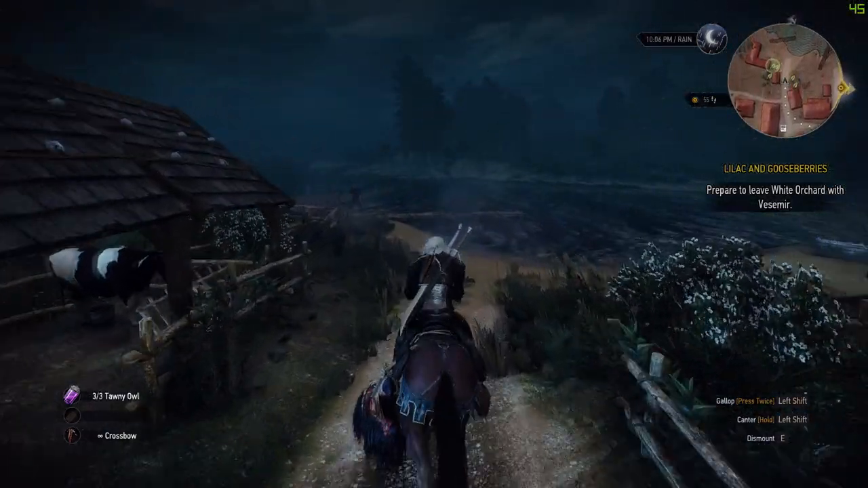
pyautogui.press('w')
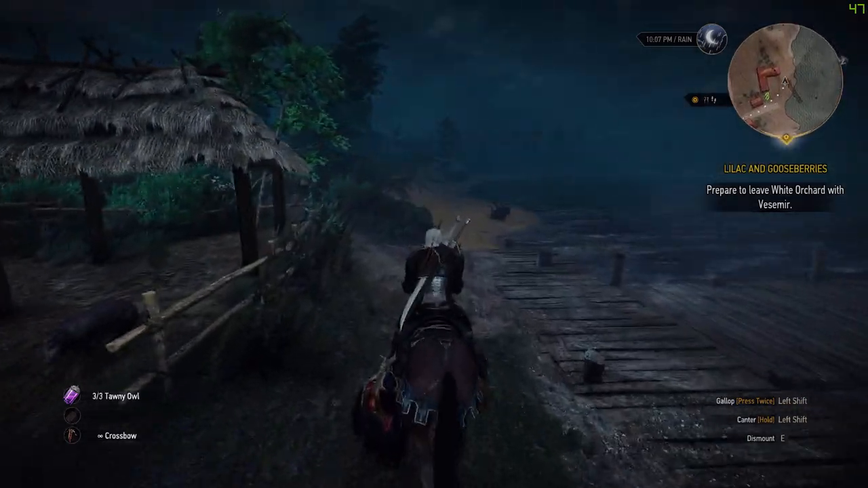
pyautogui.press('w')
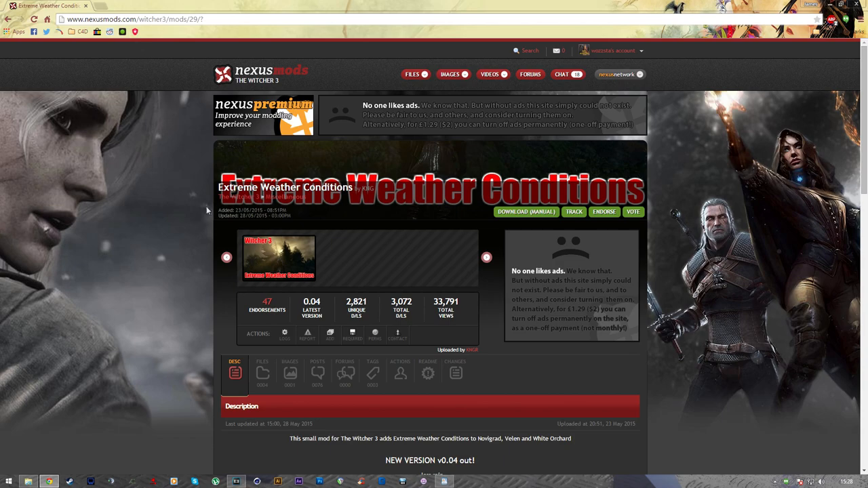
# Step: Manually download the Extreme Weather Conditions v0.04 main file from the Files list
pyautogui.click(261, 373)
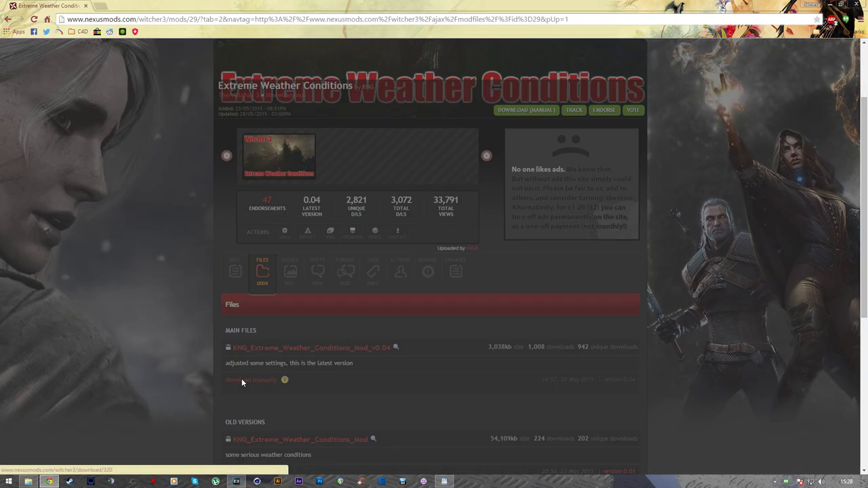
pyautogui.click(250, 379)
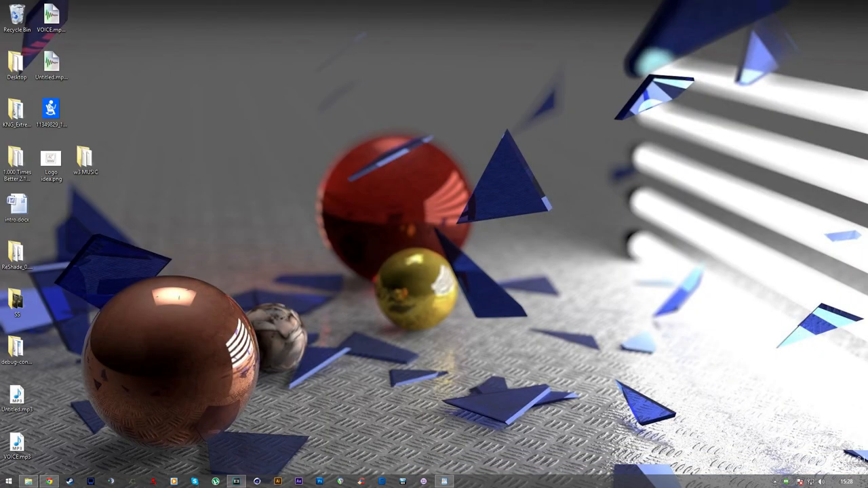
# Step: Open the extracted KNG Extreme Weather folder and select all its files for copying into content0 bundles
pyautogui.click(17, 112)
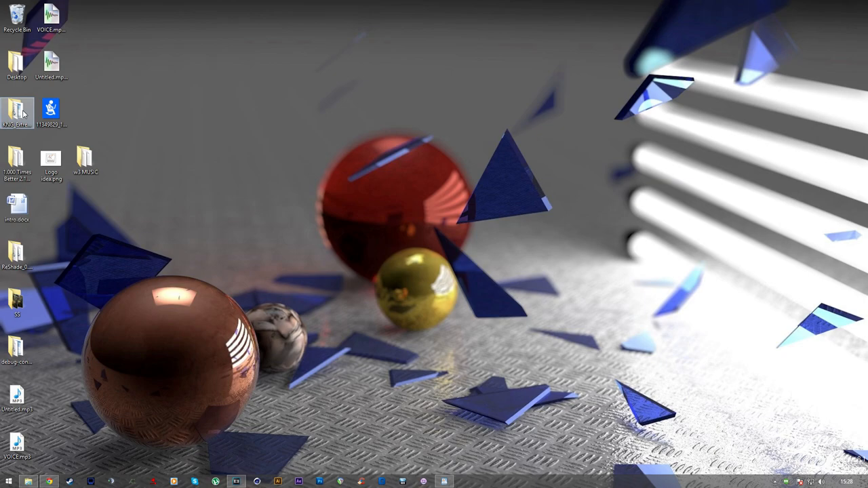
pyautogui.doubleClick(17, 112)
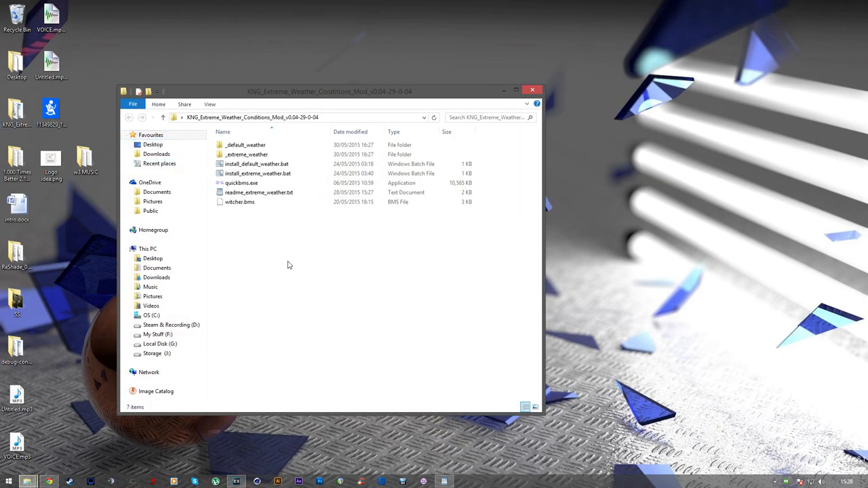
pyautogui.press('ctrl+a')
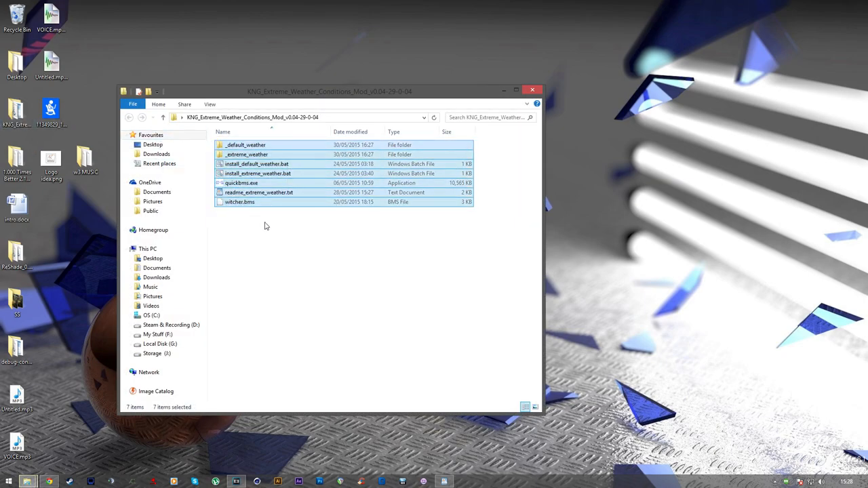
pyautogui.click(152, 353)
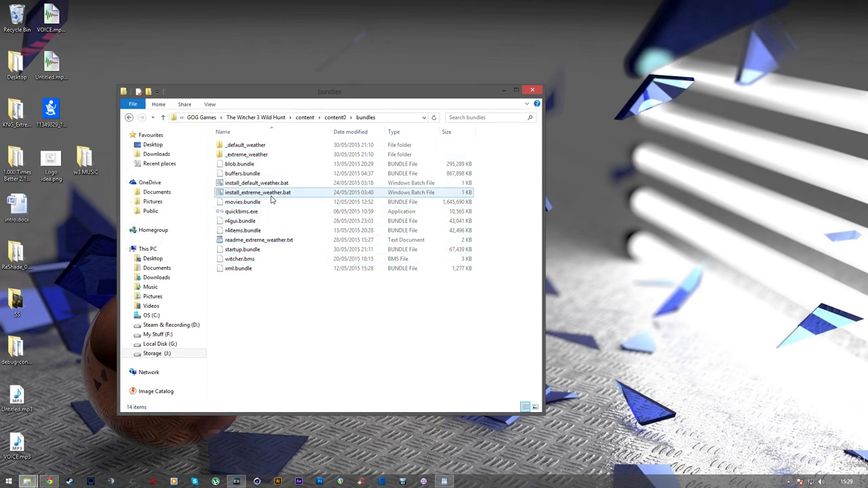
# Step: Run install_extreme_weather.bat and enter 'force' at the QuickBMS reimport warning
pyautogui.click(257, 192)
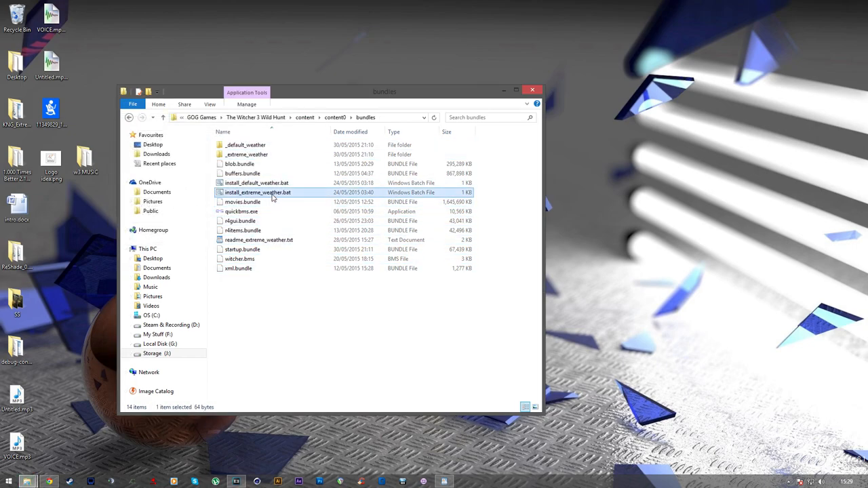
pyautogui.doubleClick(257, 192)
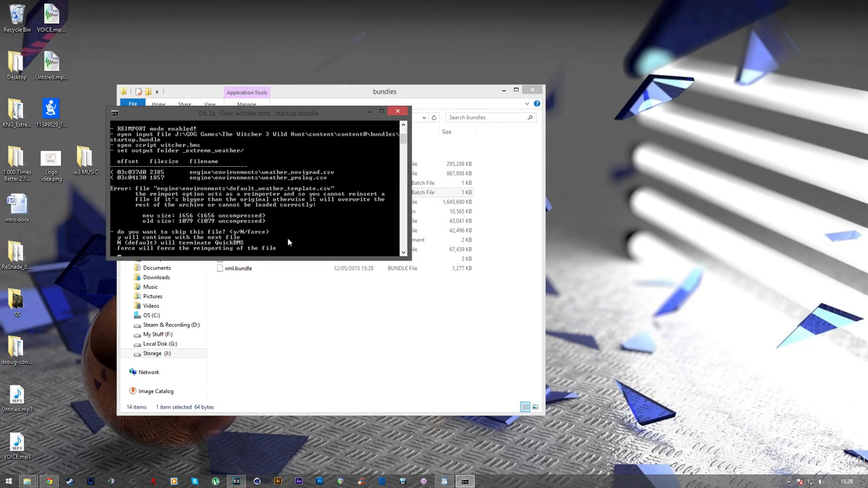
pyautogui.moveTo(302, 243)
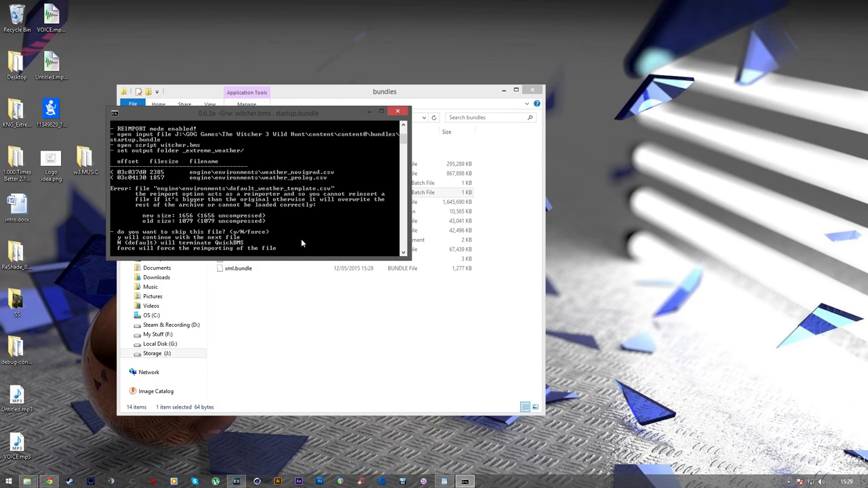
pyautogui.write('force')
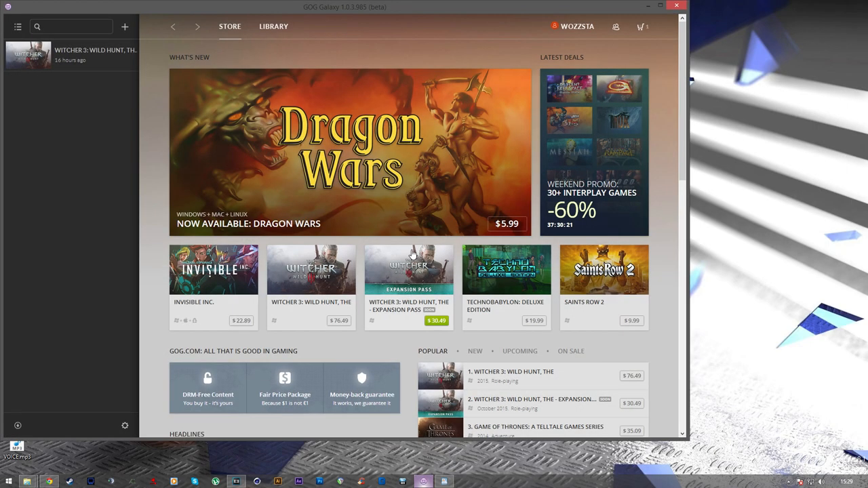
# Step: Launch The Witcher 3: Wild Hunt with PLAY from its page in the Galaxy library
pyautogui.click(273, 26)
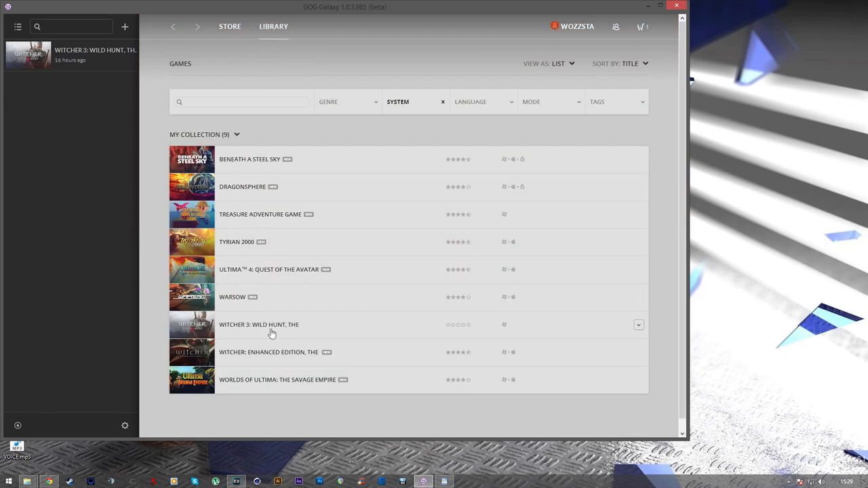
pyautogui.click(258, 324)
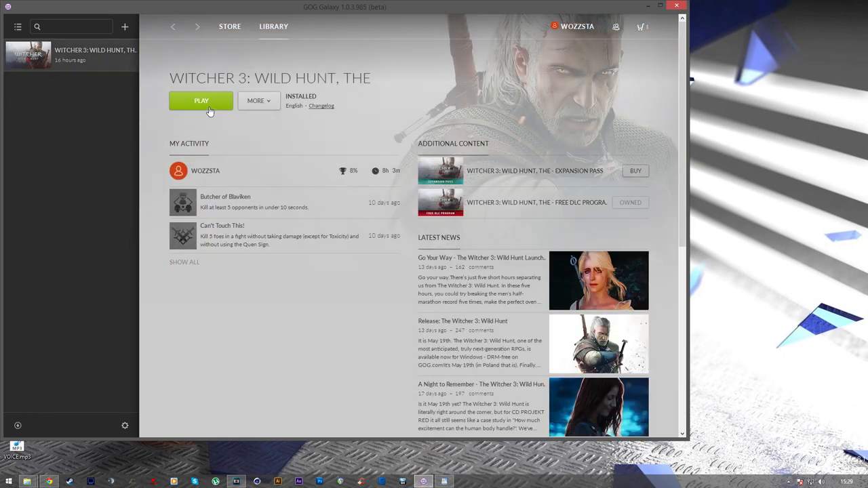
pyautogui.click(202, 101)
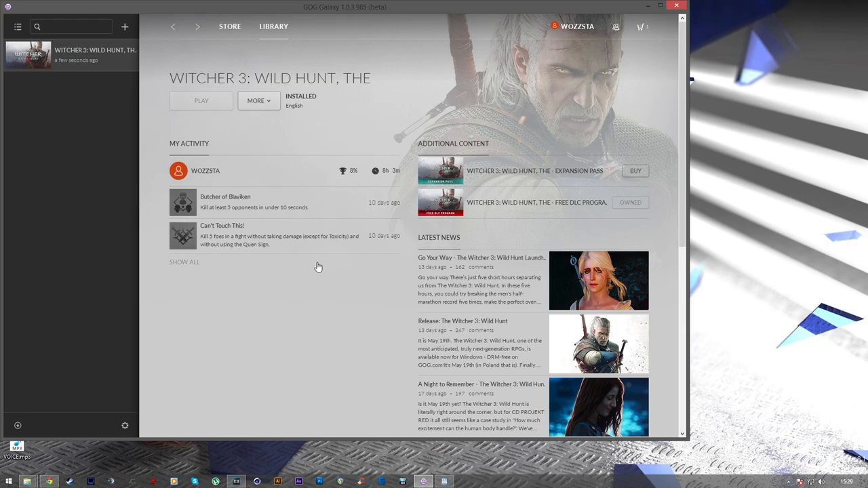
pyautogui.click(201, 100)
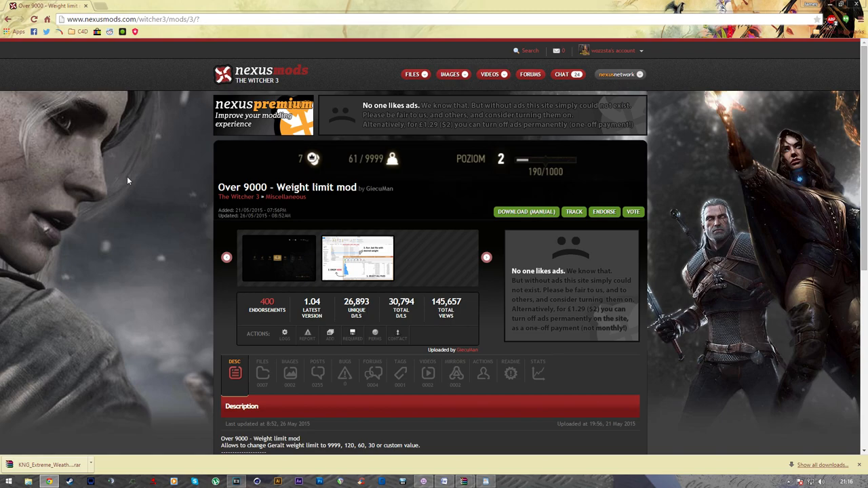
pyautogui.moveTo(144, 197)
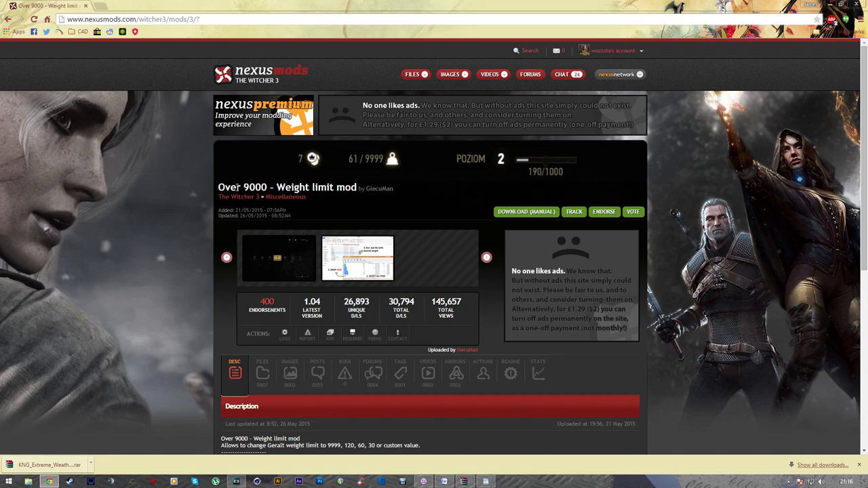
pyautogui.moveTo(363, 192)
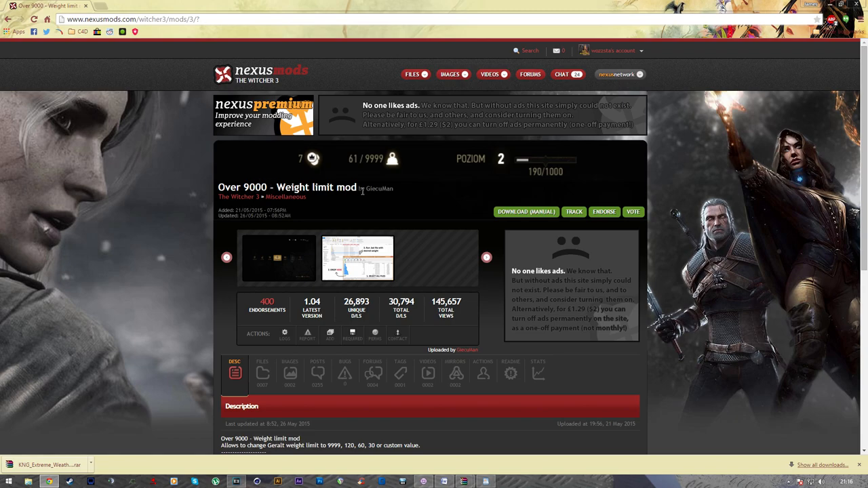
pyautogui.moveTo(171, 275)
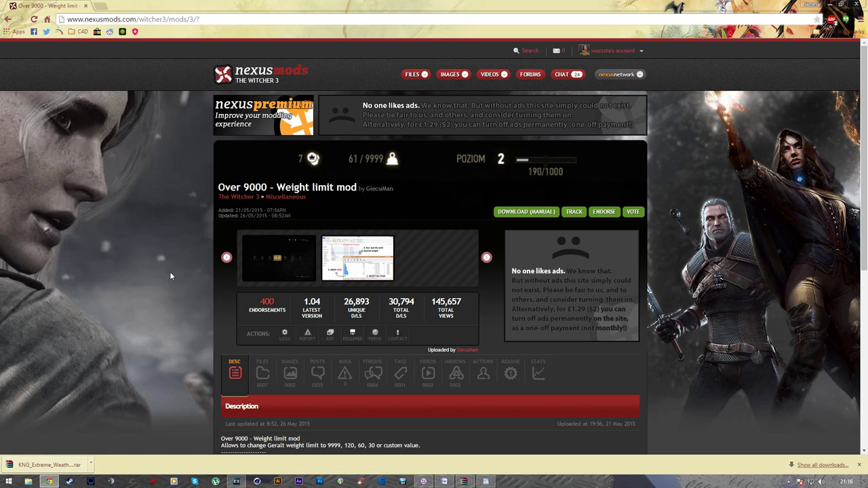
# Step: Scroll the Over 9000 mod description and show its Files list with the v1.04 main file
pyautogui.scroll(-3)
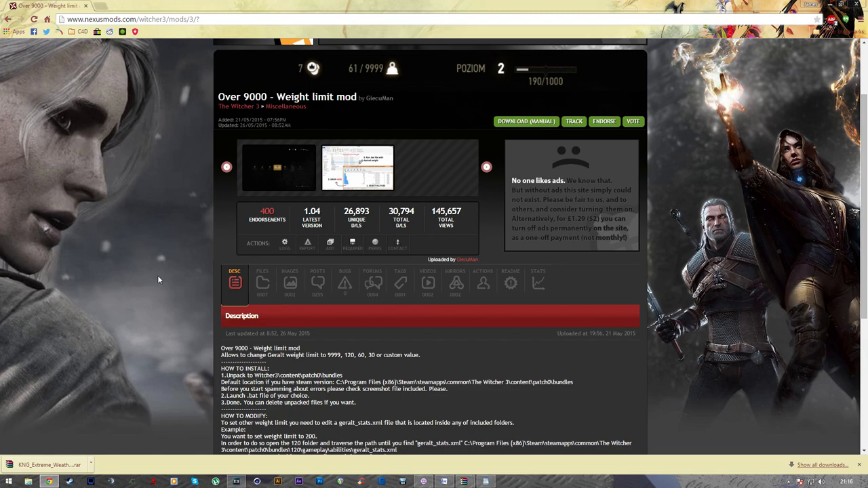
pyautogui.click(262, 282)
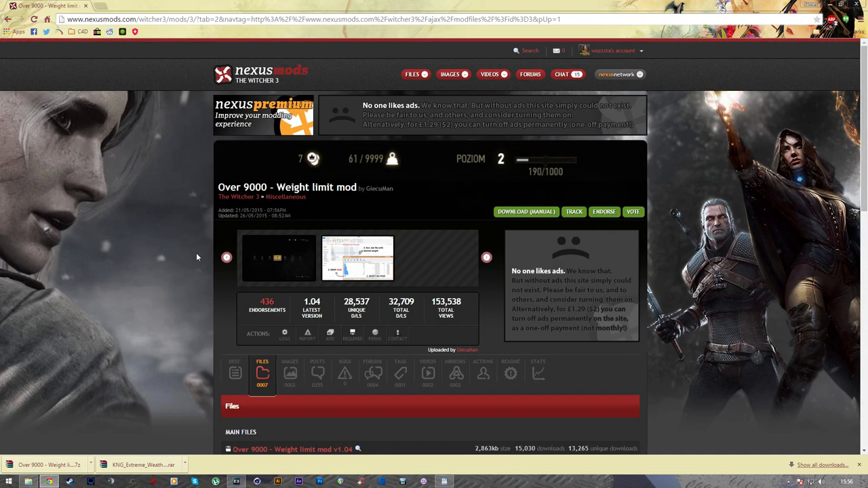
pyautogui.moveTo(359, 190)
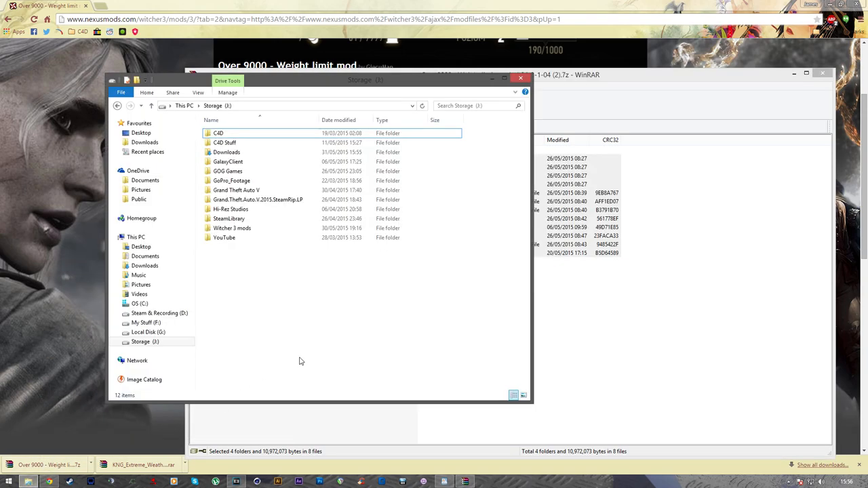
# Step: Navigate to GOG Games\The Witcher 3 Wild Hunt\patch0 and replace existing files with the Over 9000 mod's
pyautogui.doubleClick(228, 171)
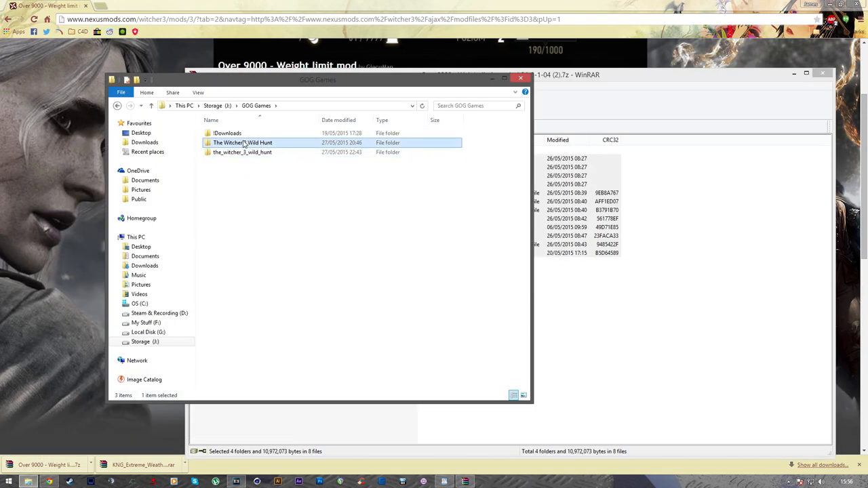
pyautogui.doubleClick(242, 143)
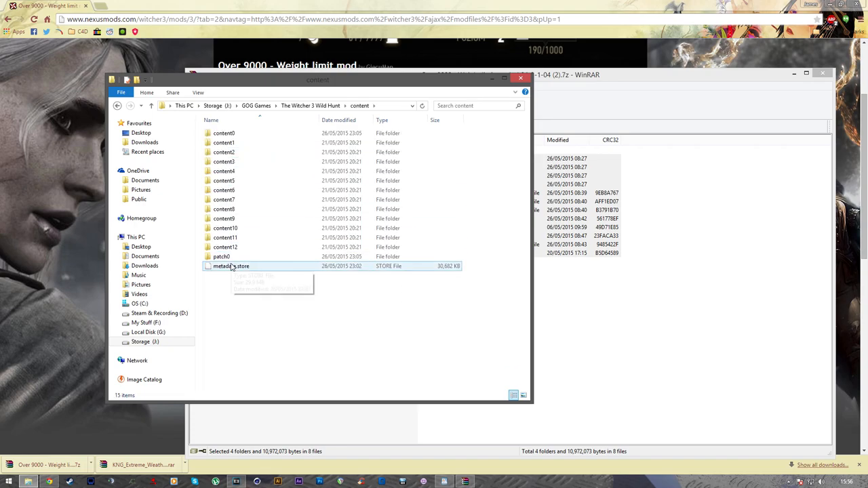
pyautogui.doubleClick(221, 257)
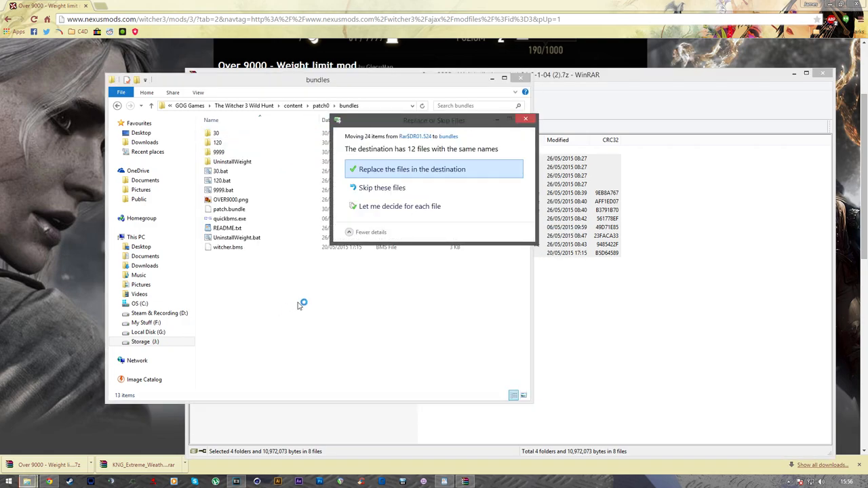
pyautogui.click(412, 168)
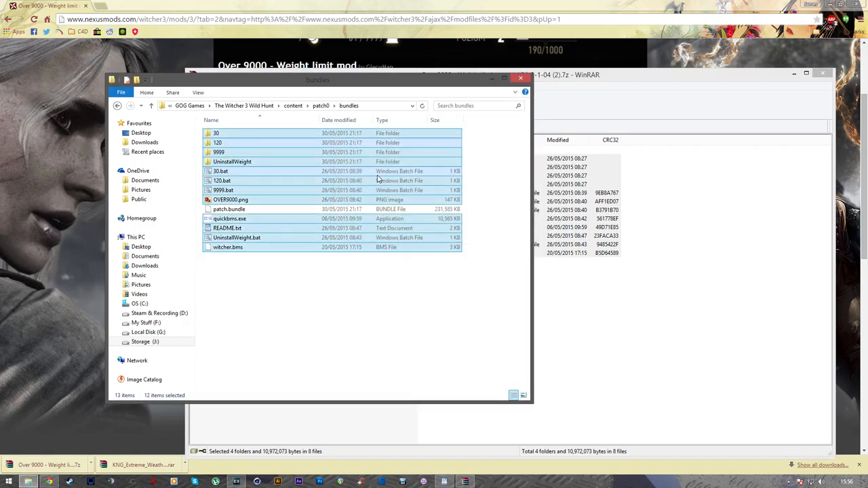
# Step: Run the 9999 weight limit script and relaunch the game
pyautogui.click(220, 170)
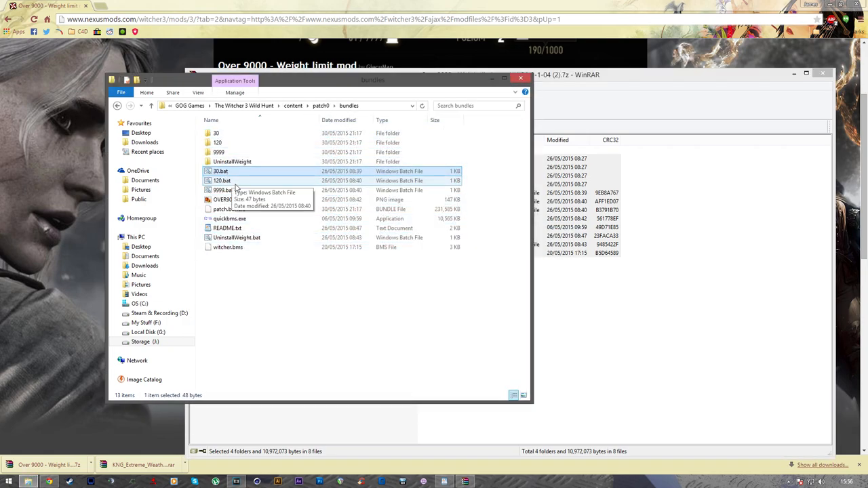
pyautogui.click(223, 190)
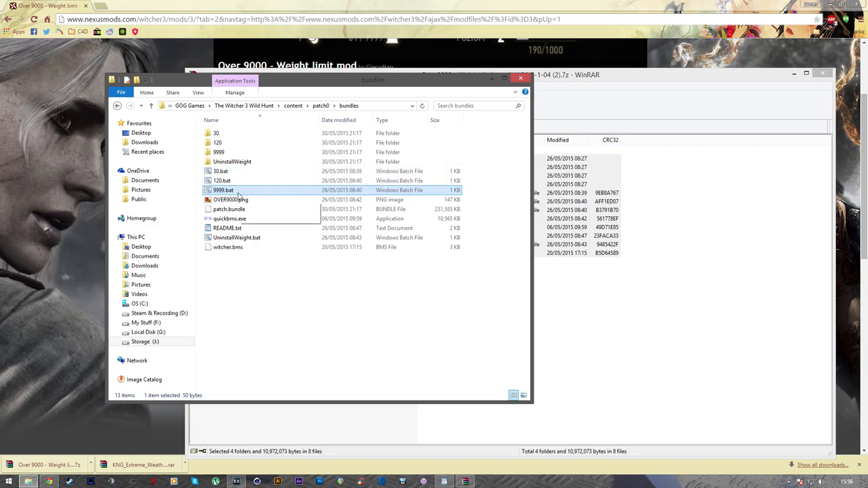
pyautogui.moveTo(237, 193)
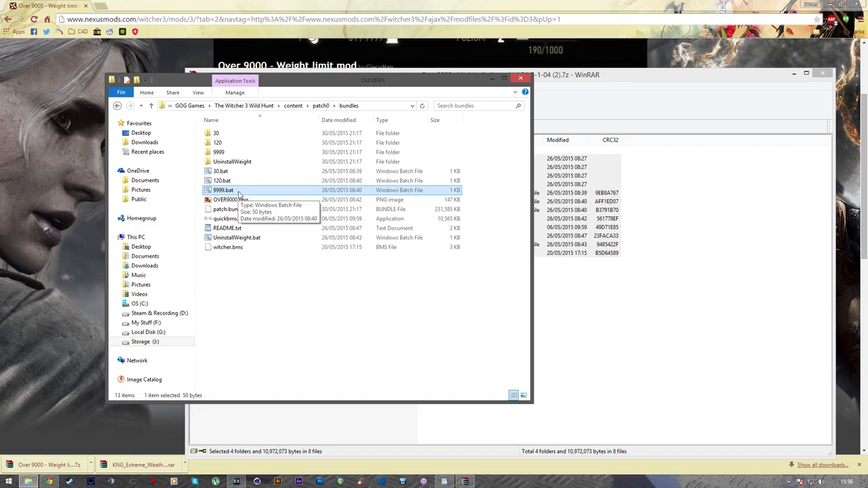
pyautogui.doubleClick(223, 190)
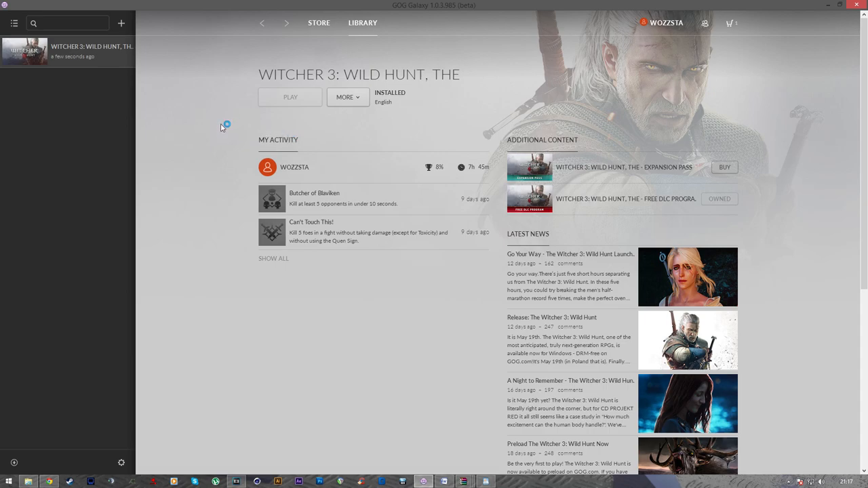
pyautogui.click(290, 97)
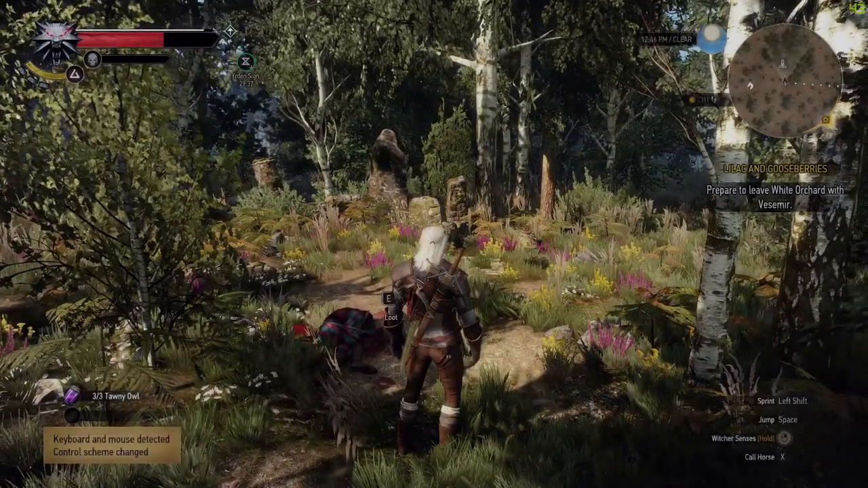
# Step: Check the inventory's 10029 carry weight limit, then return to play
pyautogui.press('i')
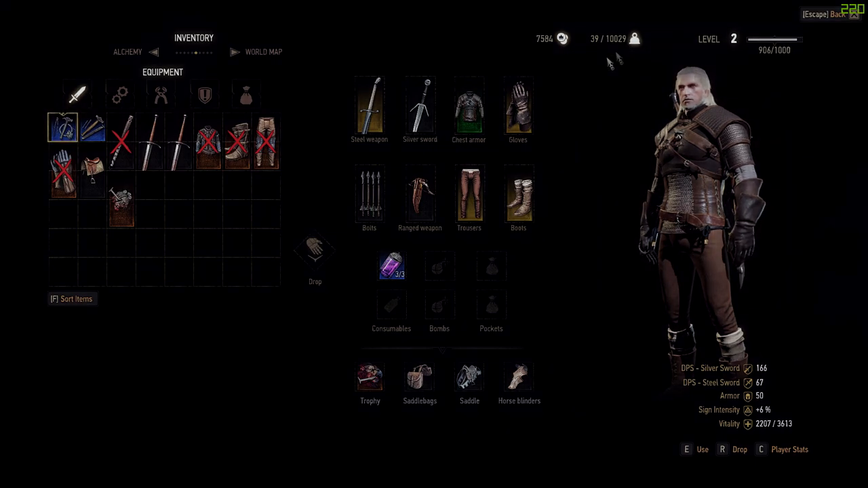
pyautogui.press('Escape')
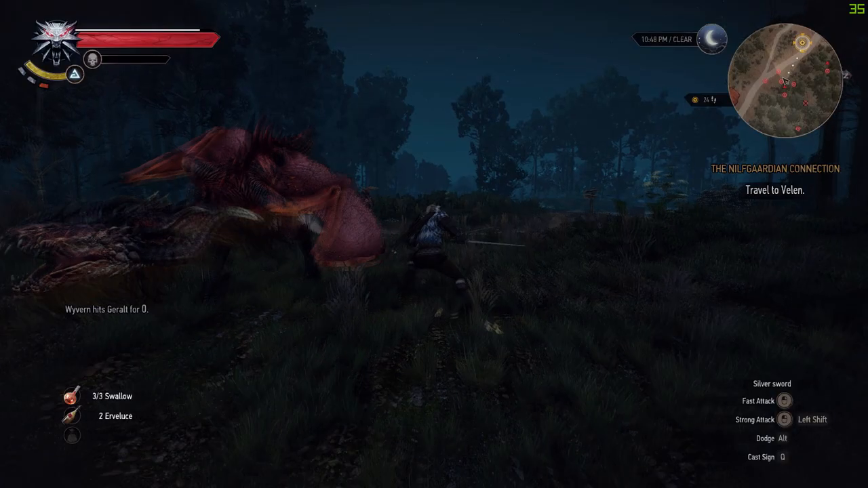